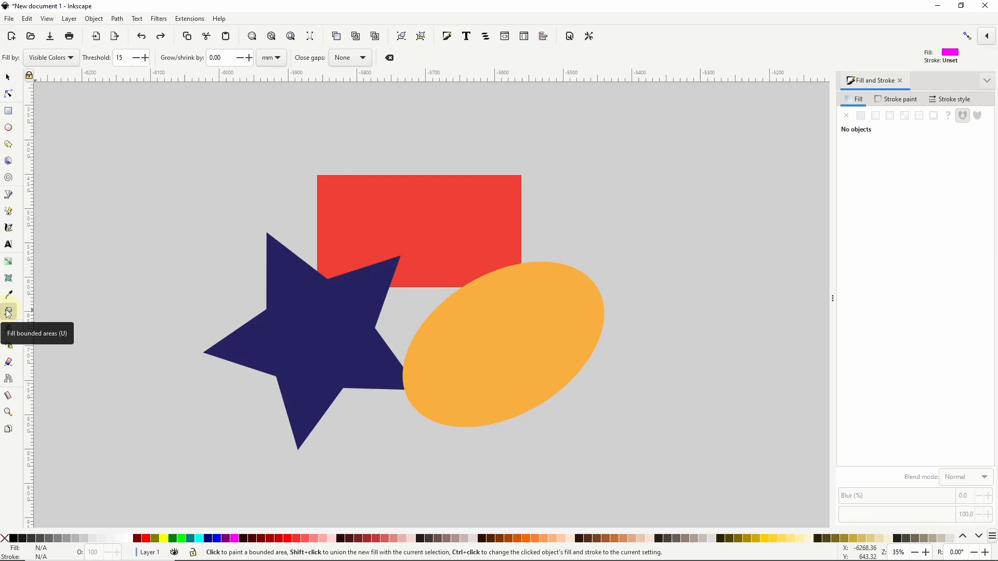
Step: Activate the Paint Bucket tool with magenta as the current fill
{"action": "left_click", "coordinate": [172, 236]}
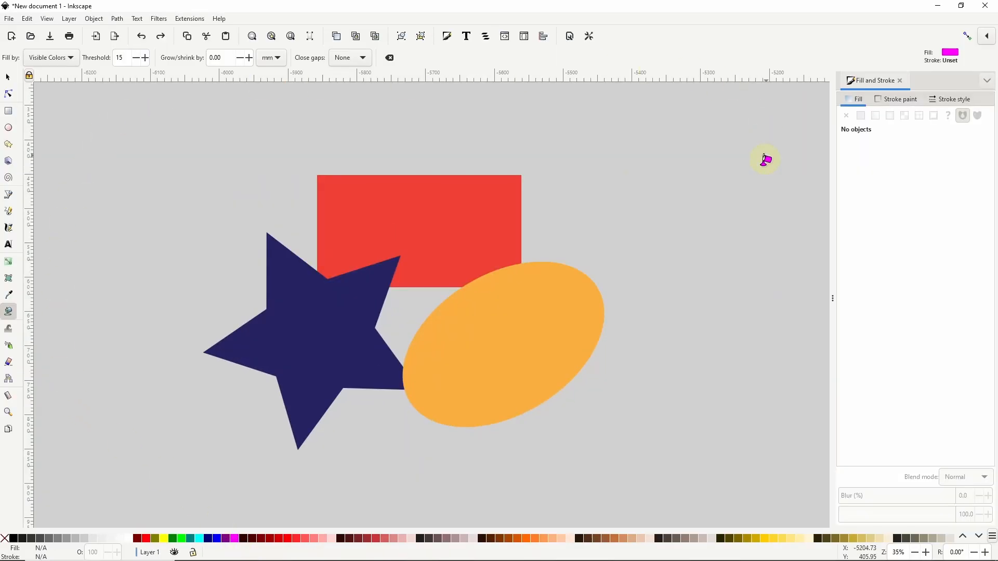
{"action": "mouse_move", "coordinate": [676, 481]}
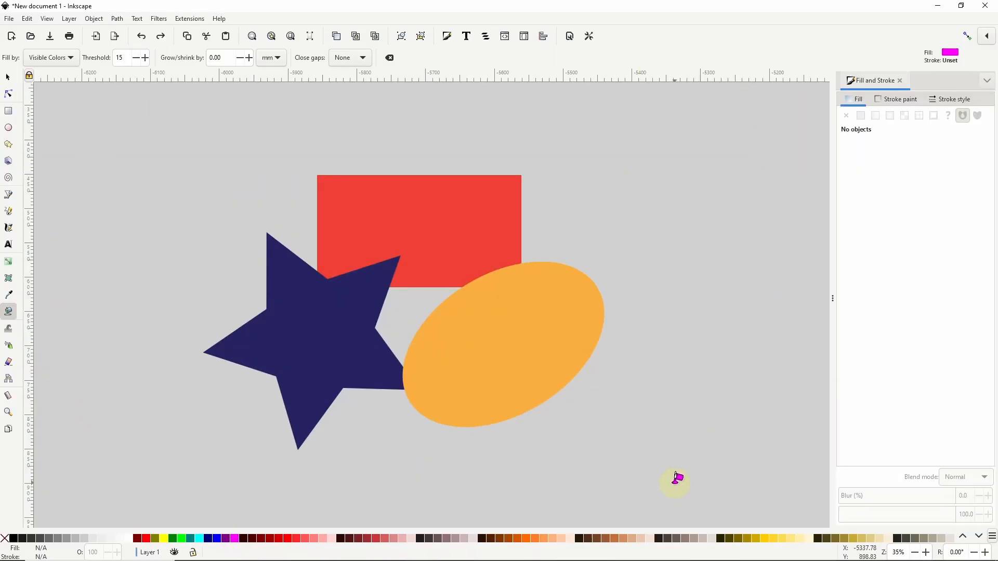
{"action": "mouse_move", "coordinate": [605, 389]}
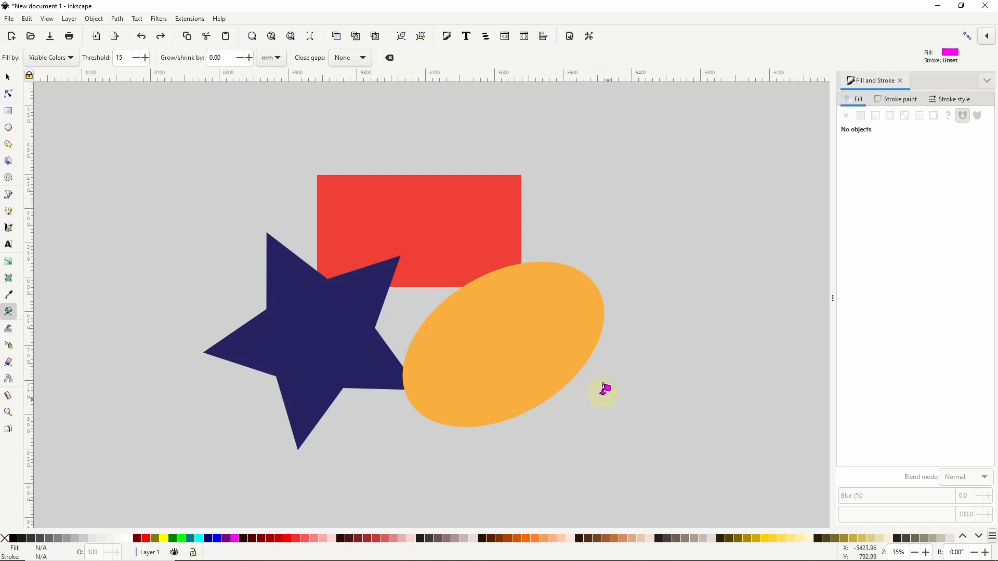
Step: Fill the red rectangle's visible area with magenta using the Paint Bucket
{"action": "left_click", "coordinate": [389, 203]}
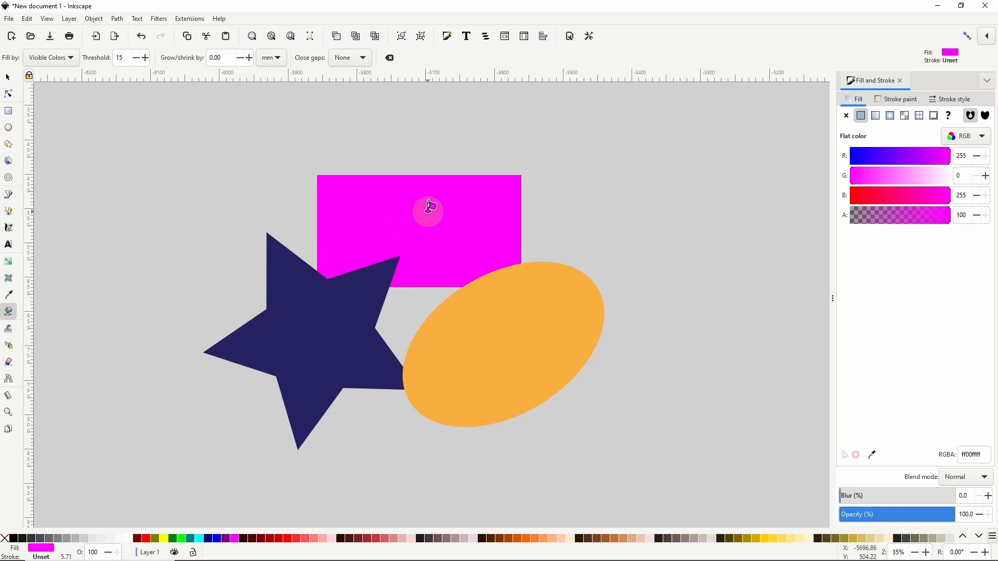
{"action": "mouse_move", "coordinate": [472, 217]}
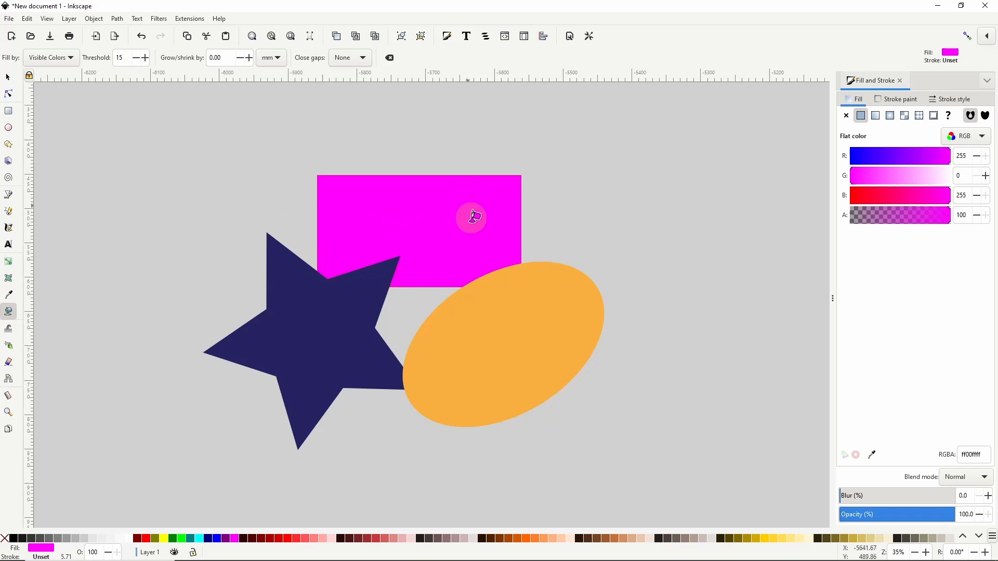
{"action": "mouse_move", "coordinate": [408, 163]}
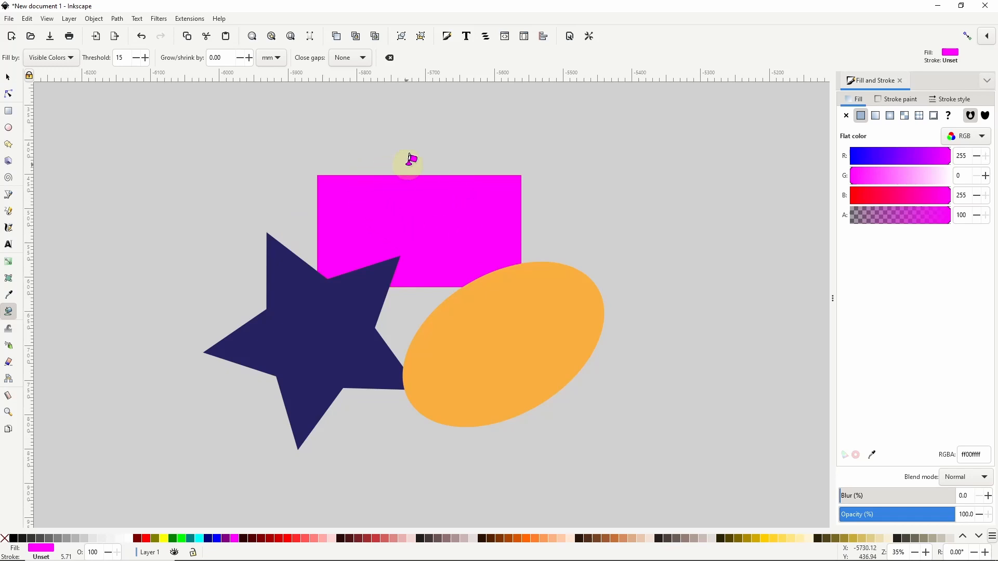
{"action": "mouse_move", "coordinate": [474, 283]}
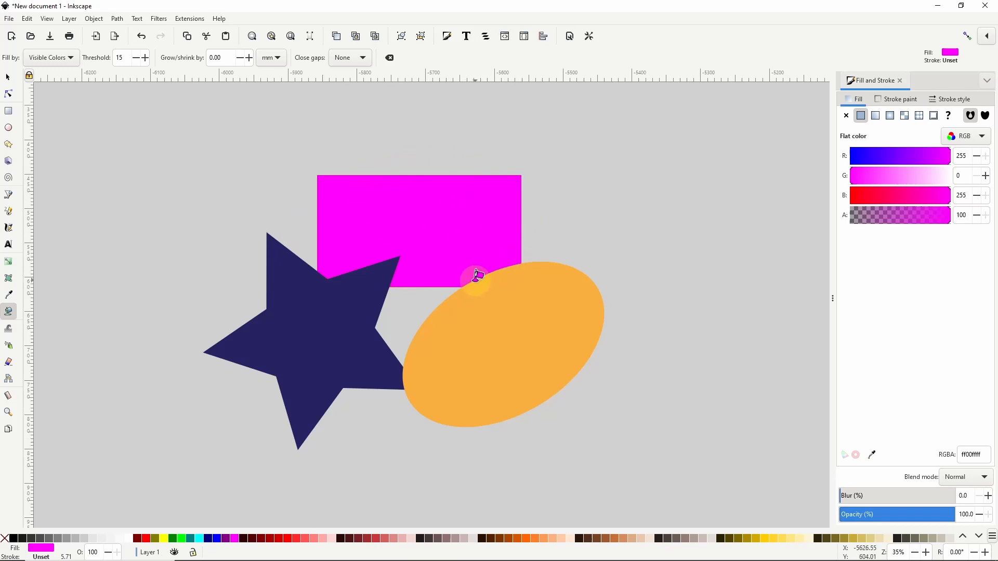
{"action": "mouse_move", "coordinate": [418, 233]}
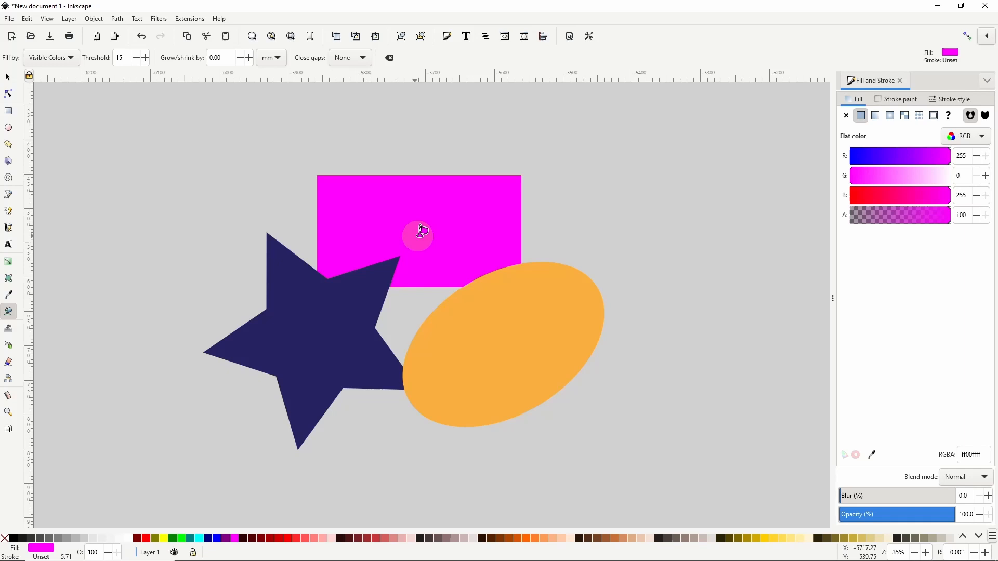
{"action": "mouse_move", "coordinate": [393, 202]}
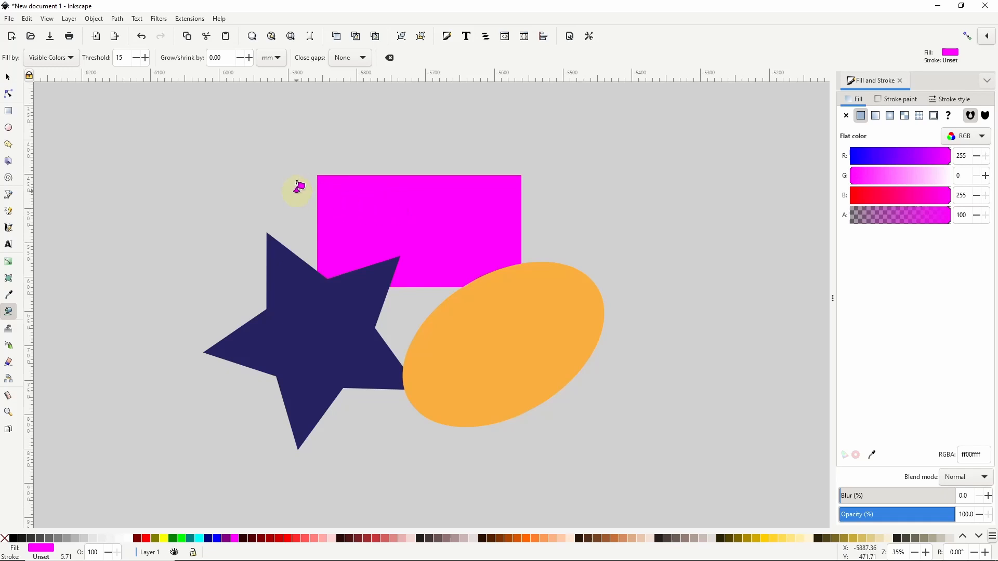
{"action": "mouse_move", "coordinate": [280, 189]}
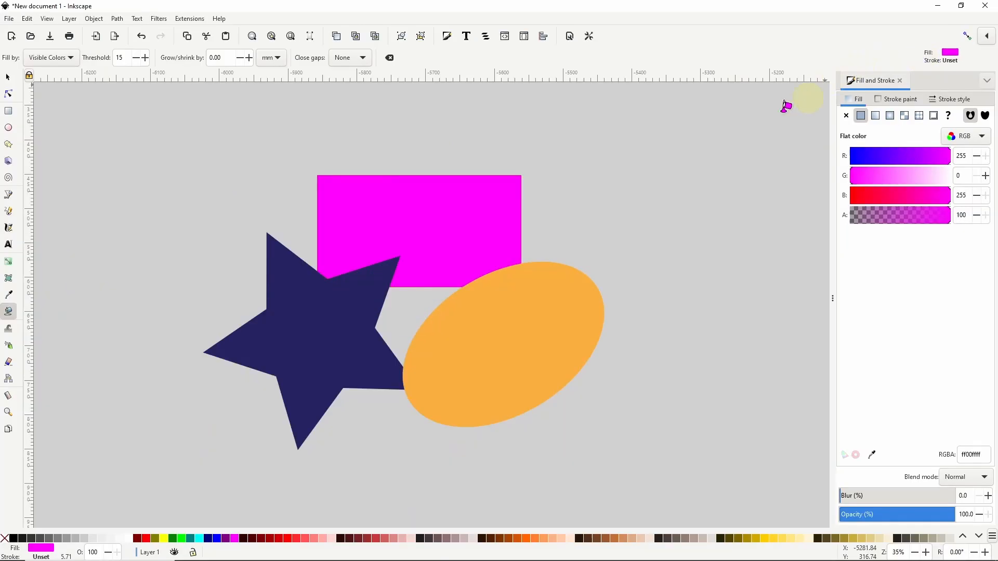
{"action": "mouse_move", "coordinate": [178, 538]}
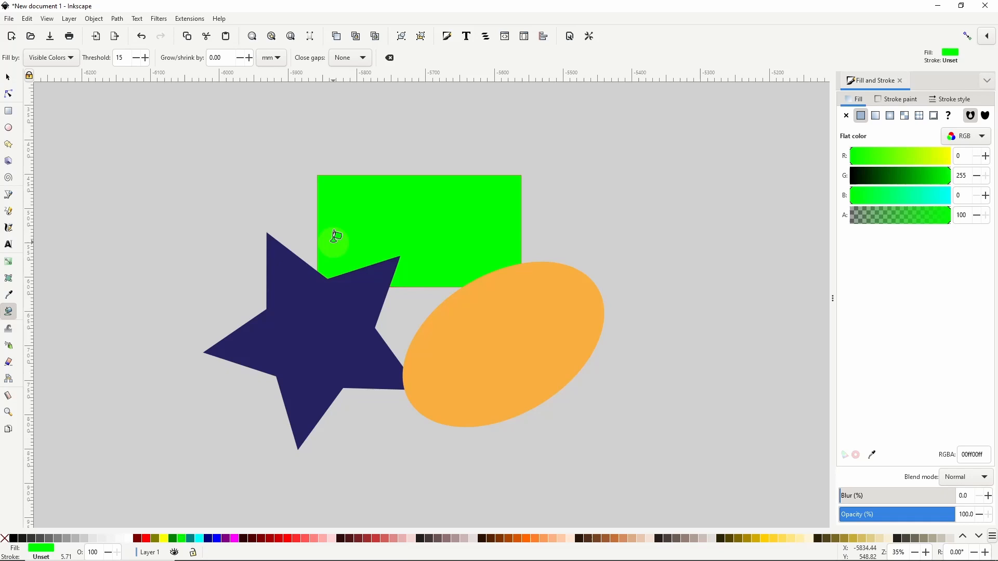
{"action": "mouse_move", "coordinate": [416, 207]}
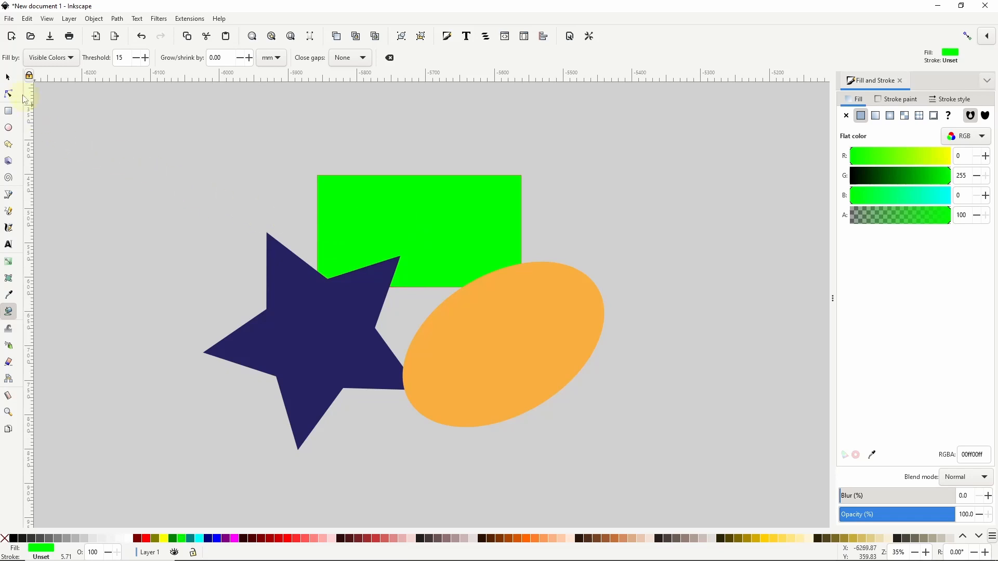
Step: Drag the green fill piece off the rectangle toward the upper left
{"action": "left_click_drag", "start_coordinate": [418, 228], "coordinate": [336, 183]}
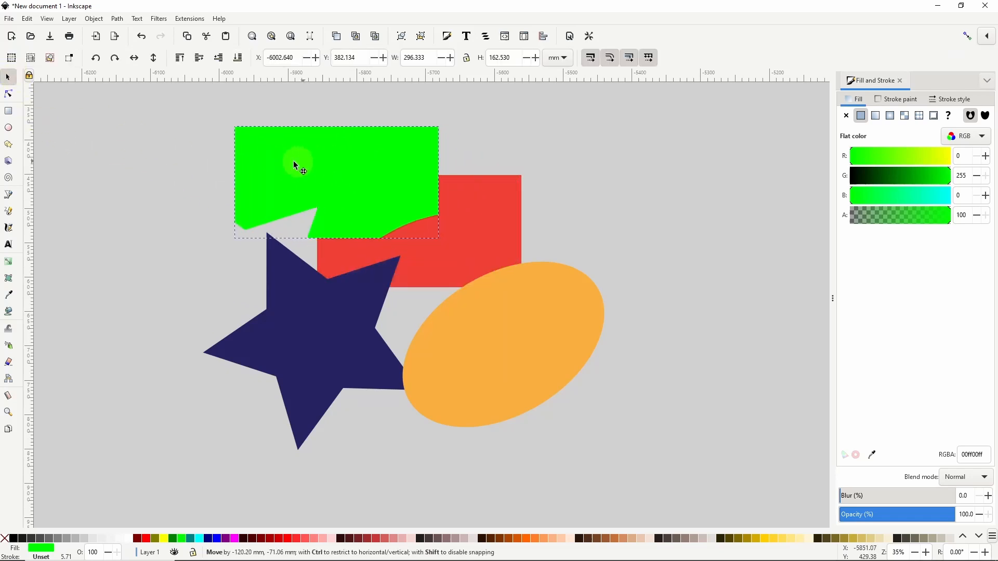
{"action": "left_click_drag", "start_coordinate": [294, 164], "coordinate": [185, 155]}
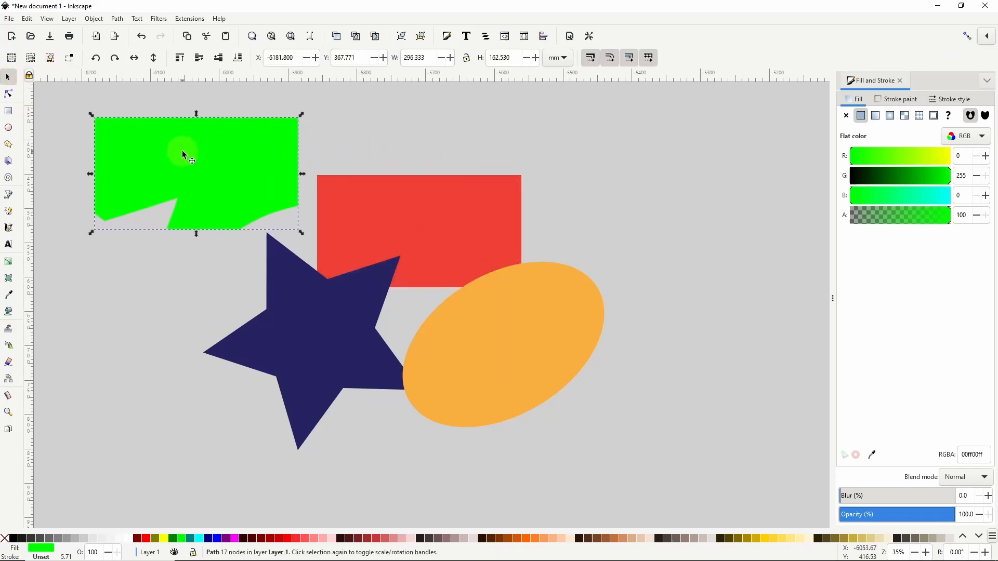
{"action": "mouse_move", "coordinate": [193, 156]}
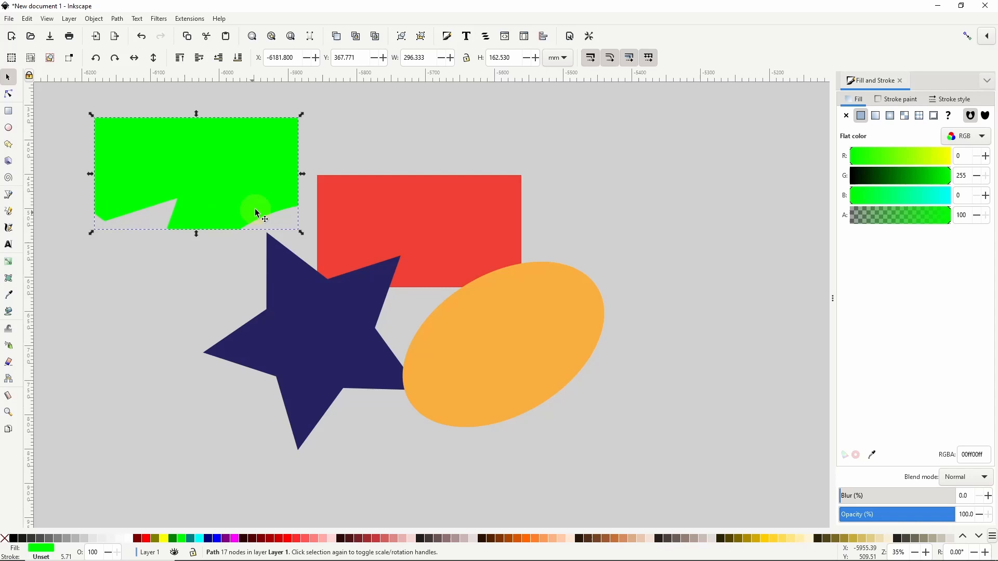
{"action": "mouse_move", "coordinate": [494, 277]}
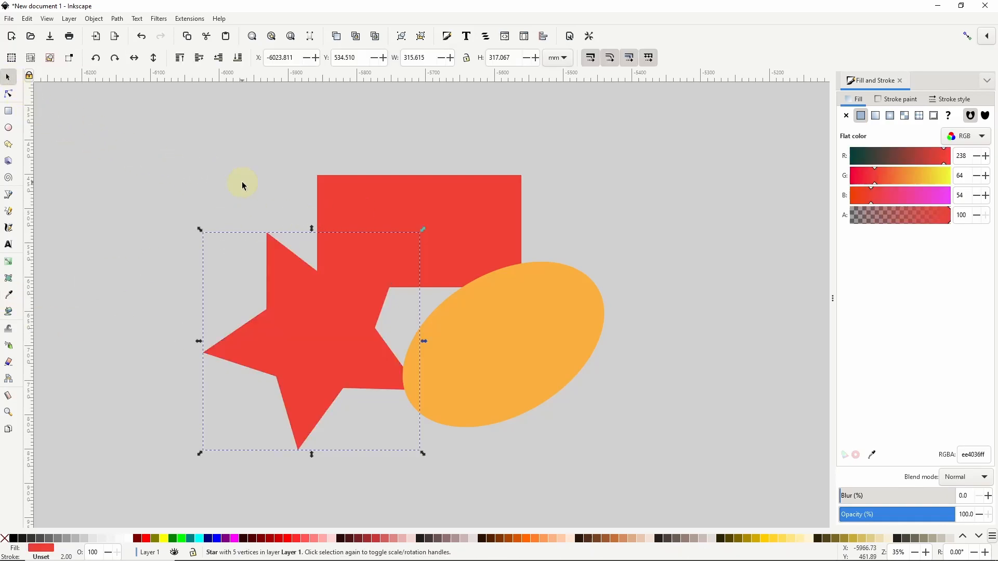
{"action": "left_click", "coordinate": [9, 312]}
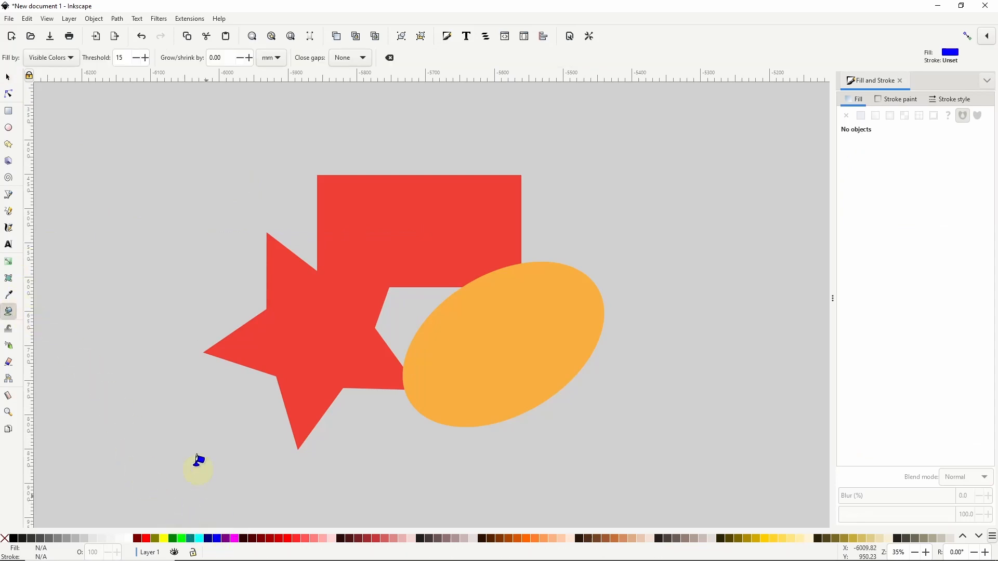
{"action": "left_click", "coordinate": [311, 322]}
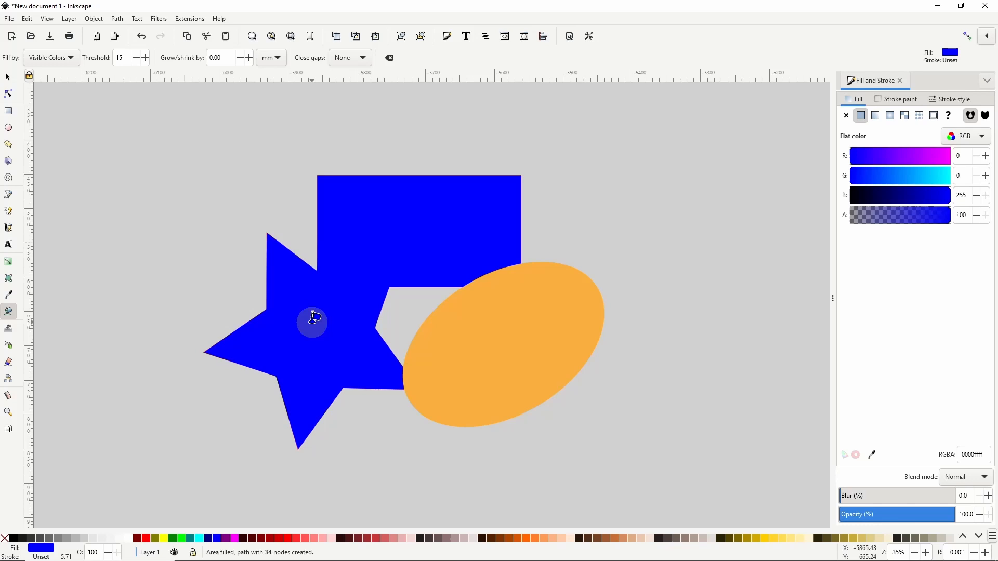
{"action": "mouse_move", "coordinate": [340, 304]}
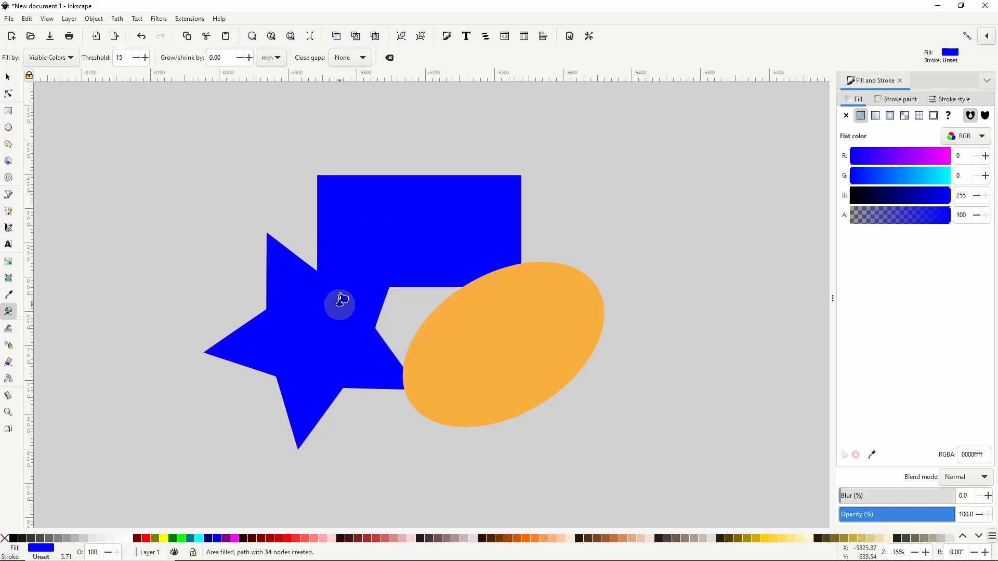
{"action": "left_click", "coordinate": [7, 77]}
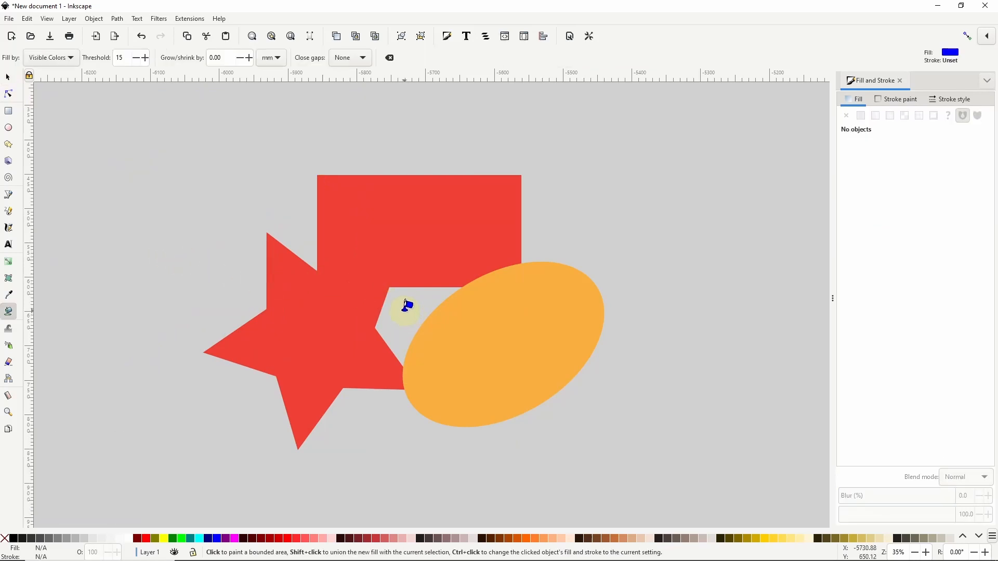
{"action": "left_click", "coordinate": [405, 308]}
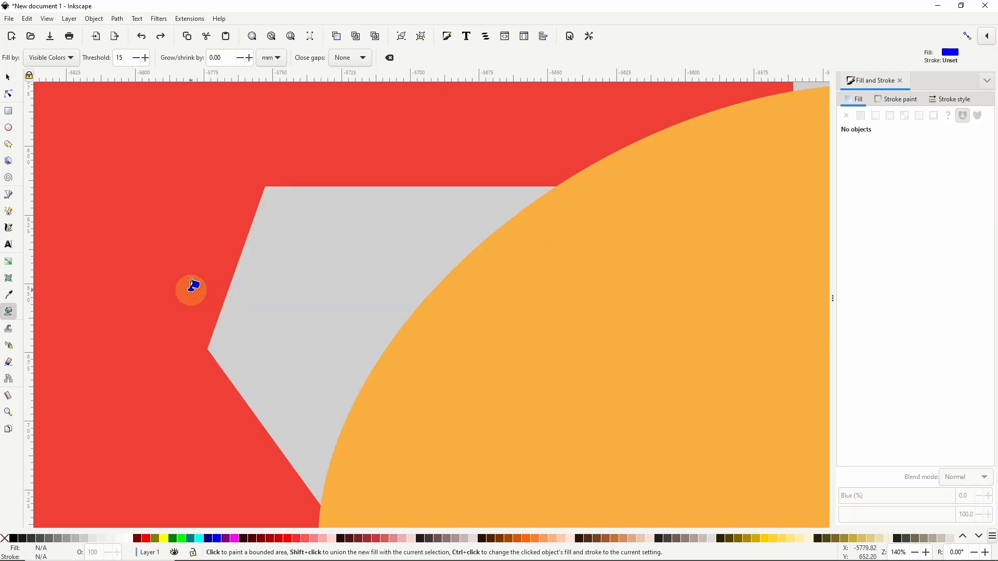
{"action": "mouse_move", "coordinate": [311, 301]}
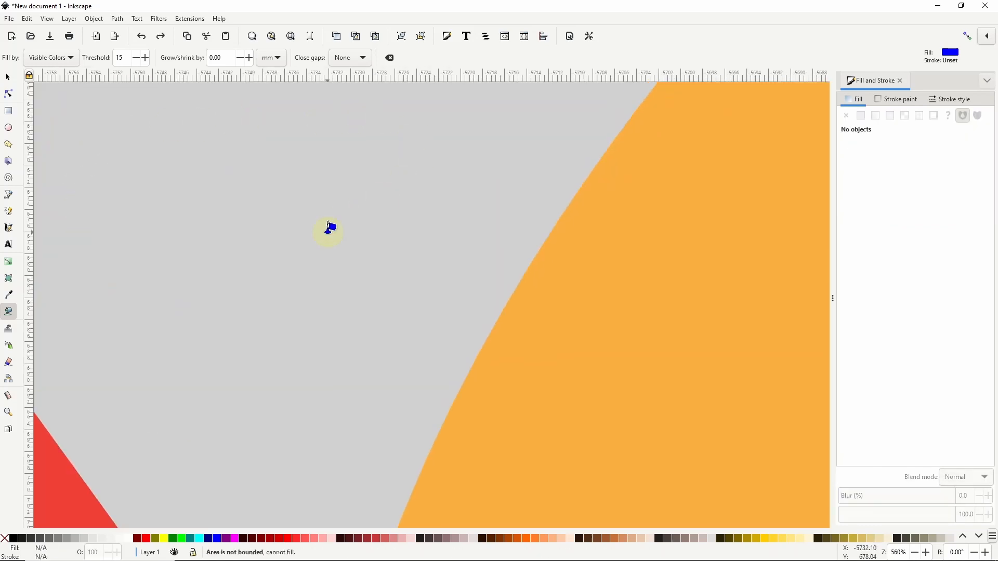
{"action": "mouse_move", "coordinate": [359, 299]}
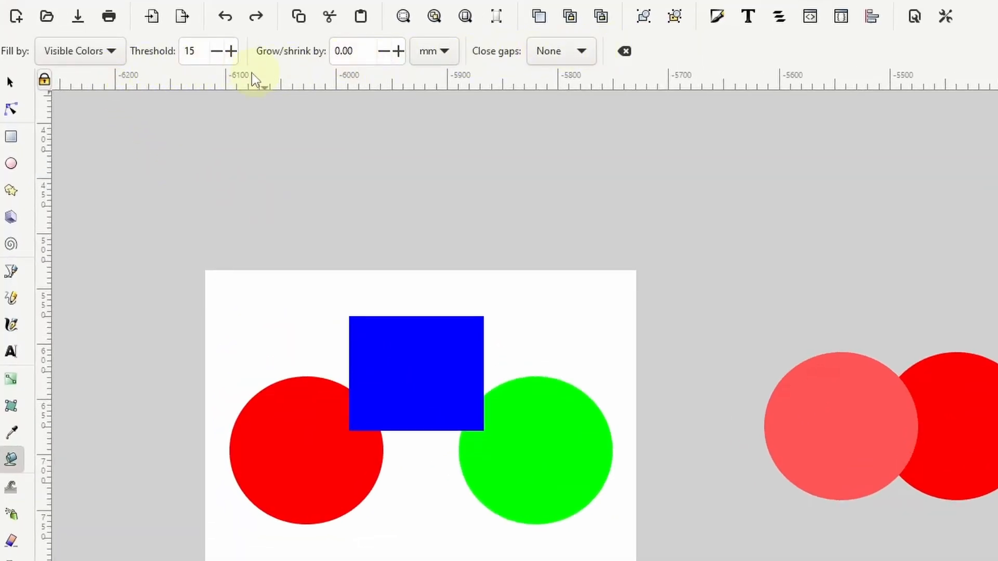
{"action": "mouse_move", "coordinate": [22, 63]}
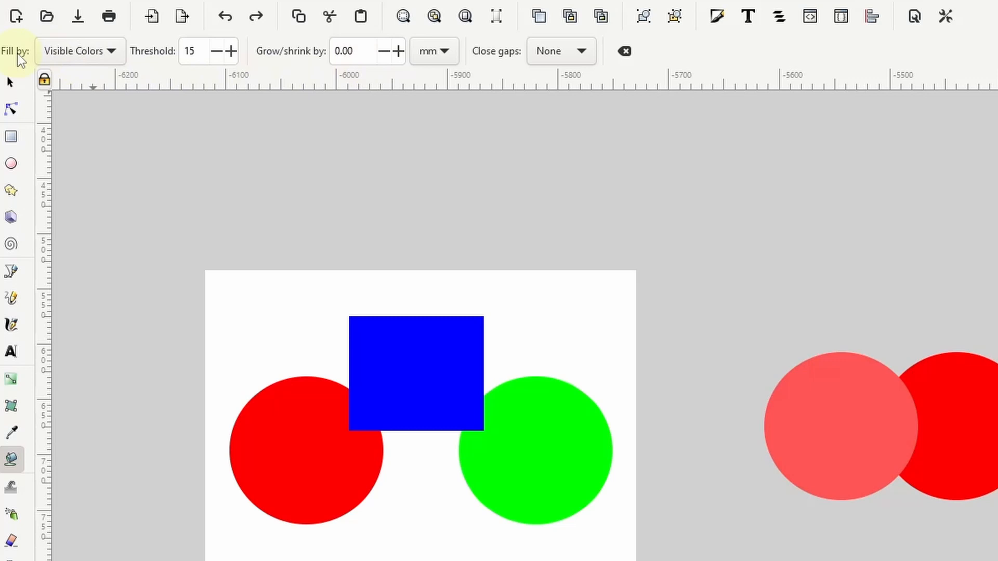
{"action": "mouse_move", "coordinate": [83, 58]}
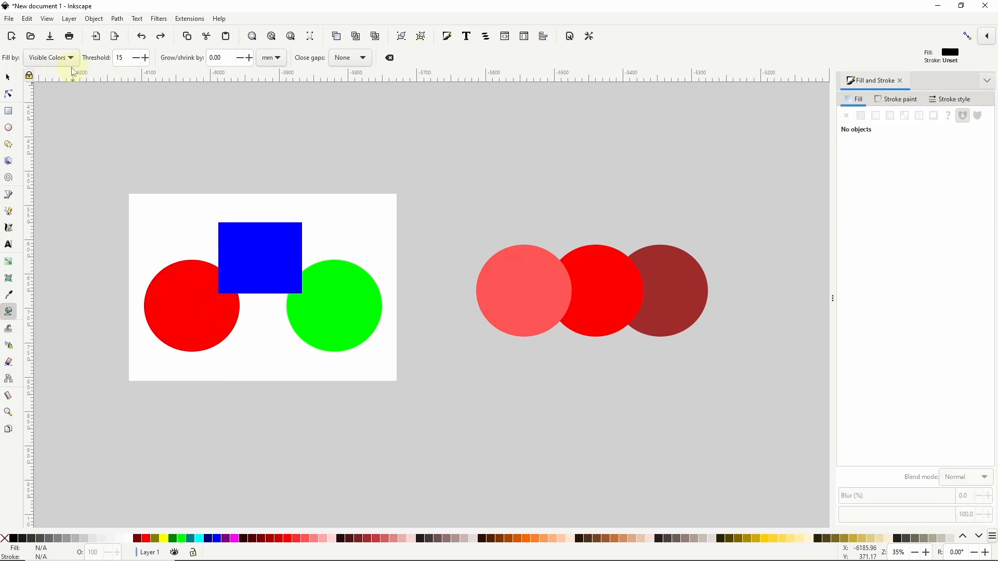
Step: Set Fill by to Red, fill inside the red circle, then undo the black page fill
{"action": "left_click", "coordinate": [51, 58]}
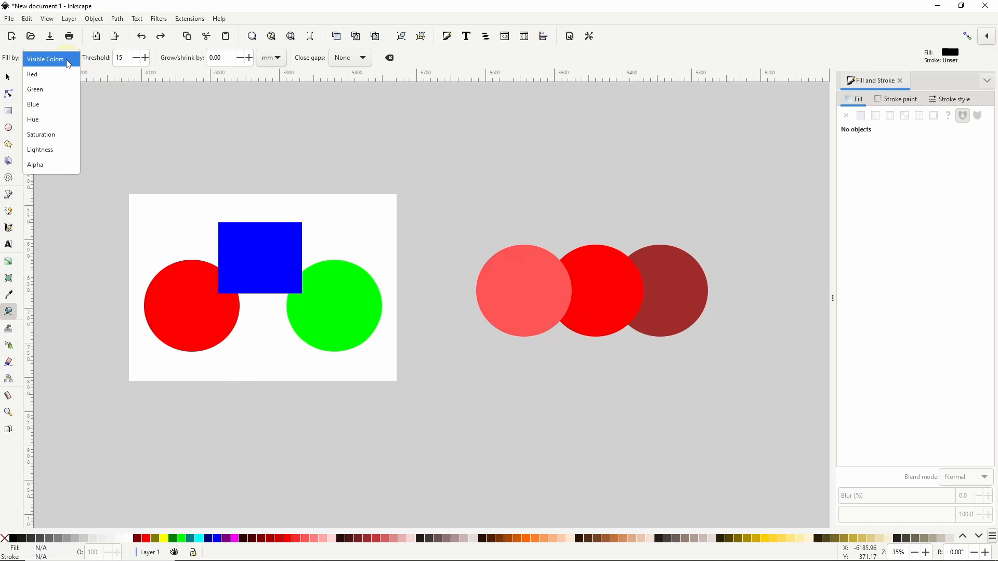
{"action": "mouse_move", "coordinate": [57, 98]}
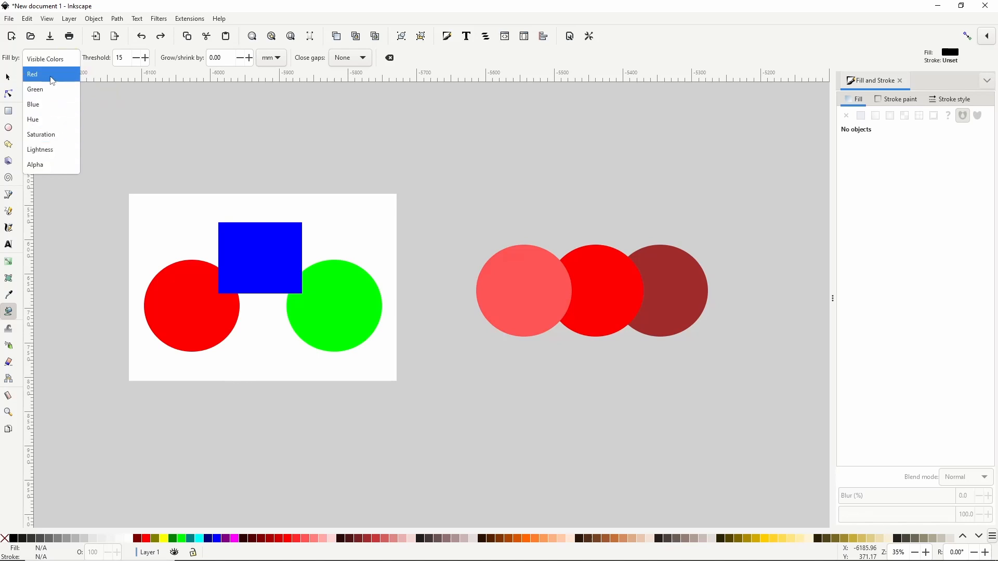
{"action": "left_click", "coordinate": [50, 74]}
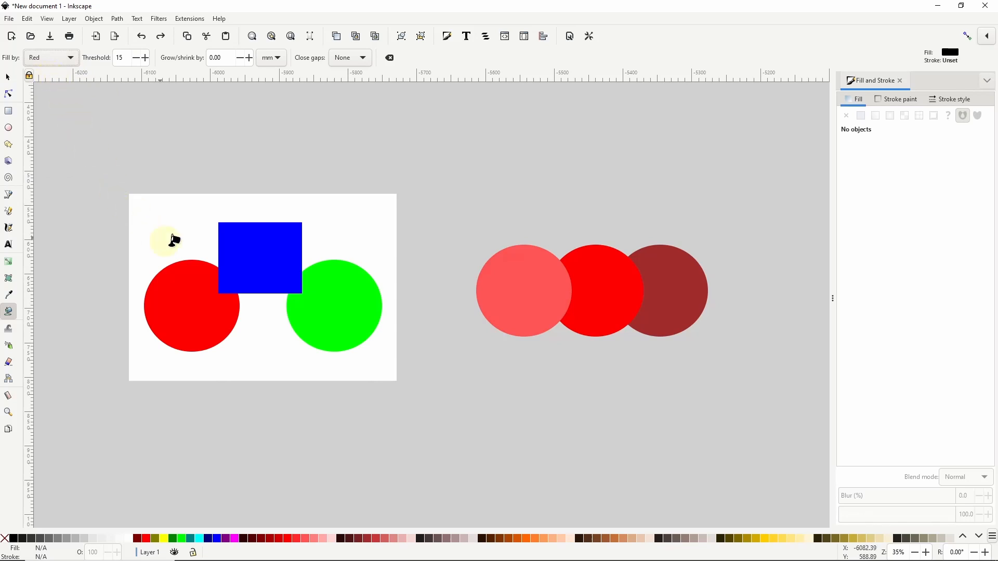
{"action": "mouse_move", "coordinate": [247, 199]}
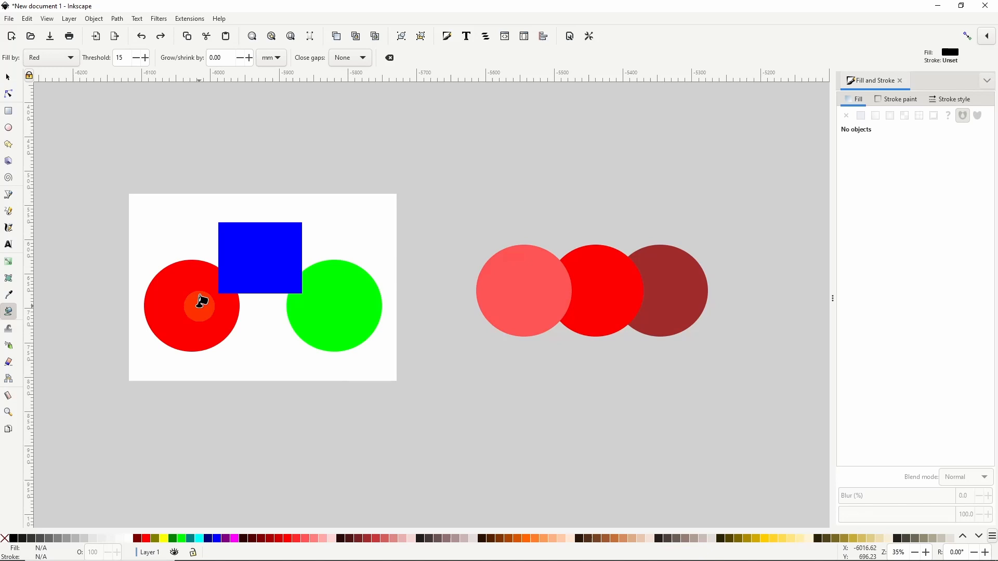
{"action": "left_click", "coordinate": [199, 302]}
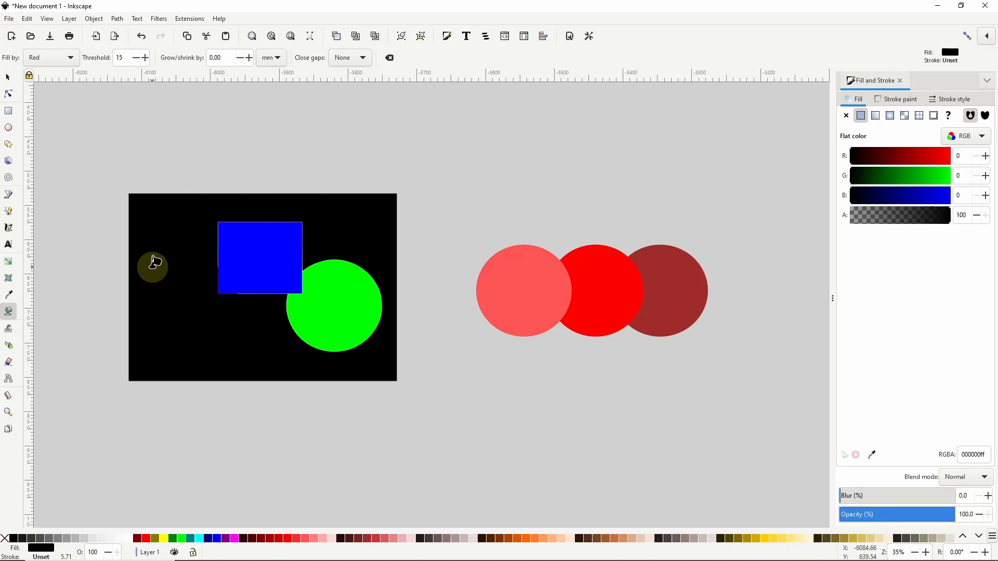
{"action": "left_click", "coordinate": [152, 266]}
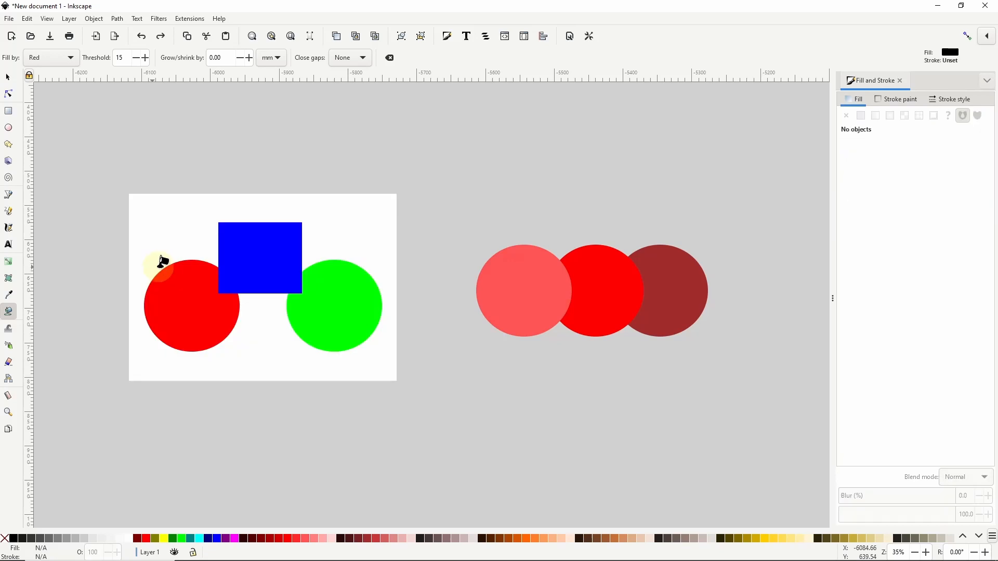
Step: Inspect the red circle with the Selector, then try bucket-filling the white page
{"action": "left_click", "coordinate": [9, 77]}
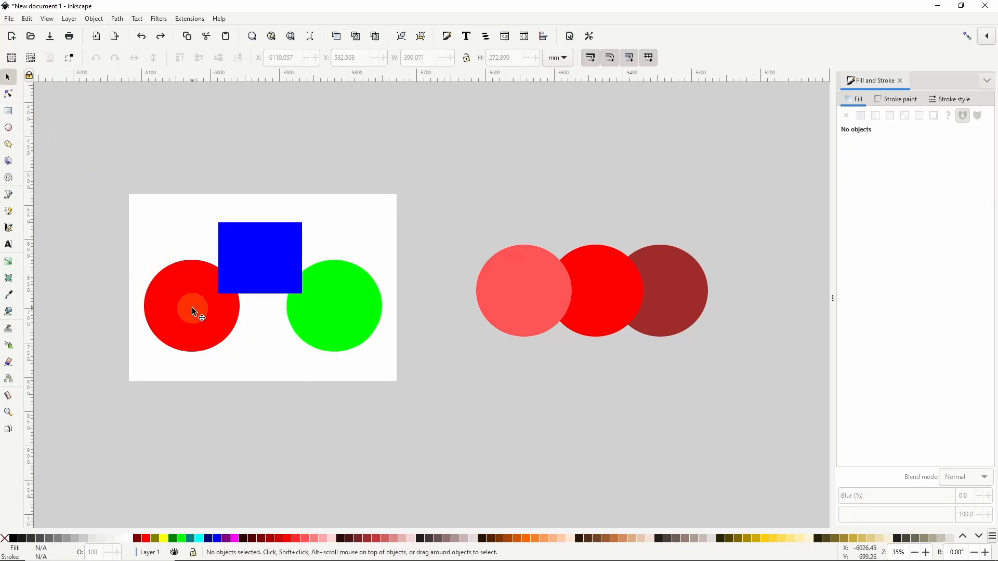
{"action": "left_click", "coordinate": [194, 311]}
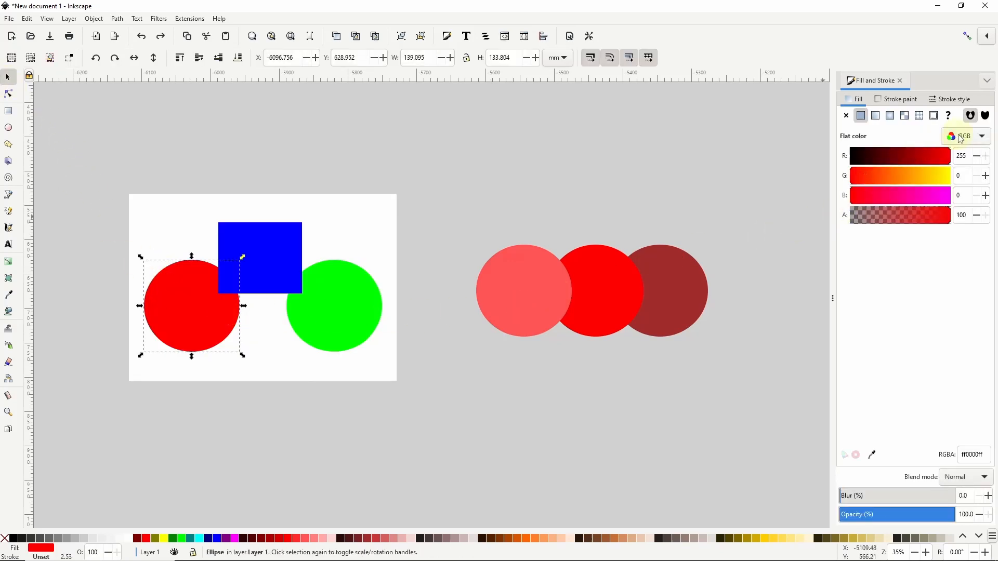
{"action": "mouse_move", "coordinate": [940, 152]}
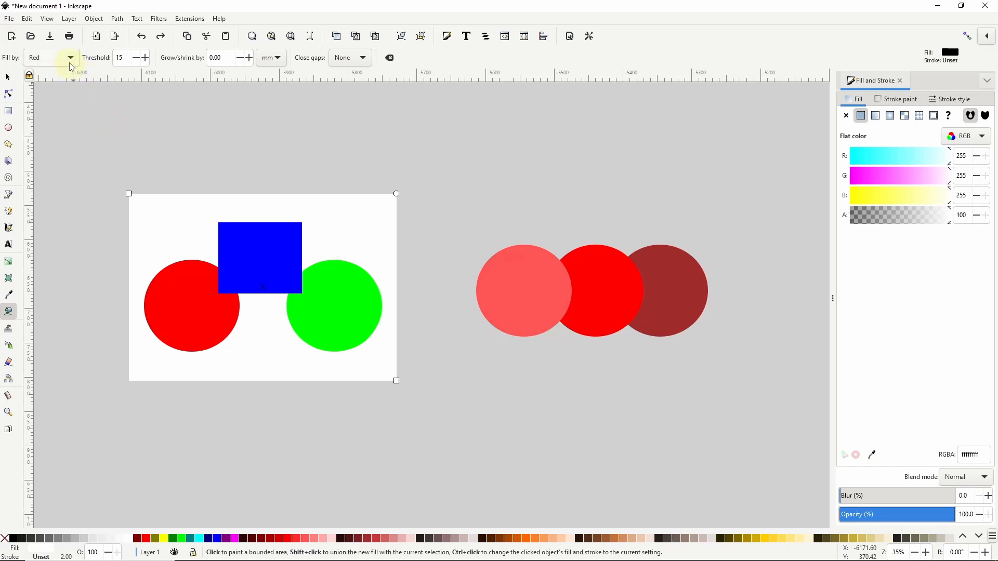
{"action": "mouse_move", "coordinate": [89, 75]}
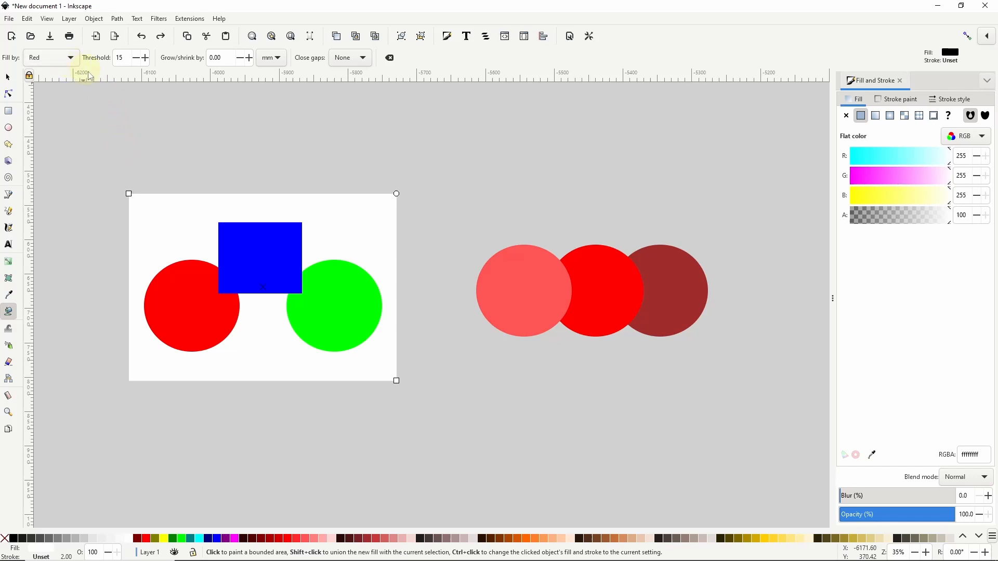
{"action": "mouse_move", "coordinate": [177, 235]}
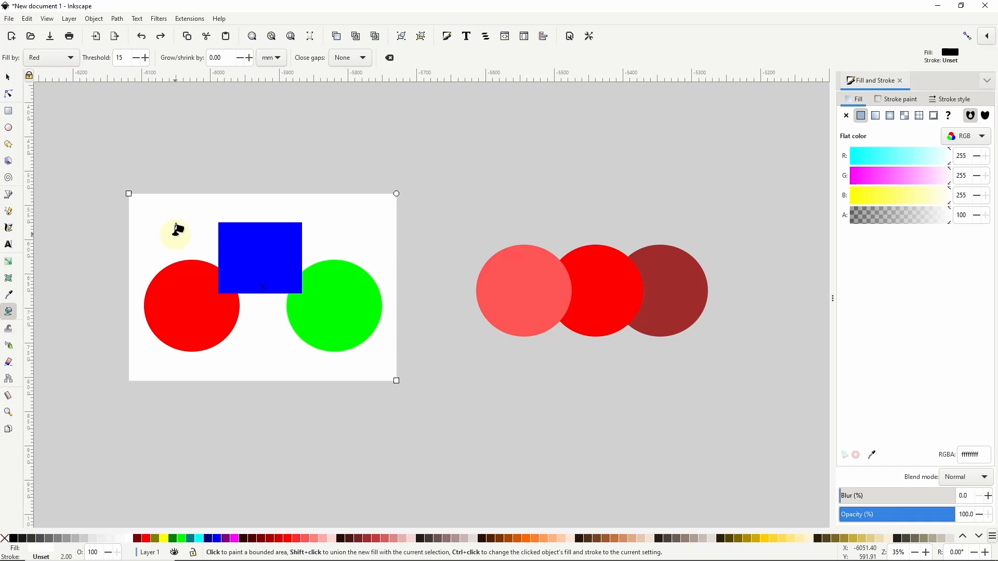
{"action": "left_click", "coordinate": [274, 257]}
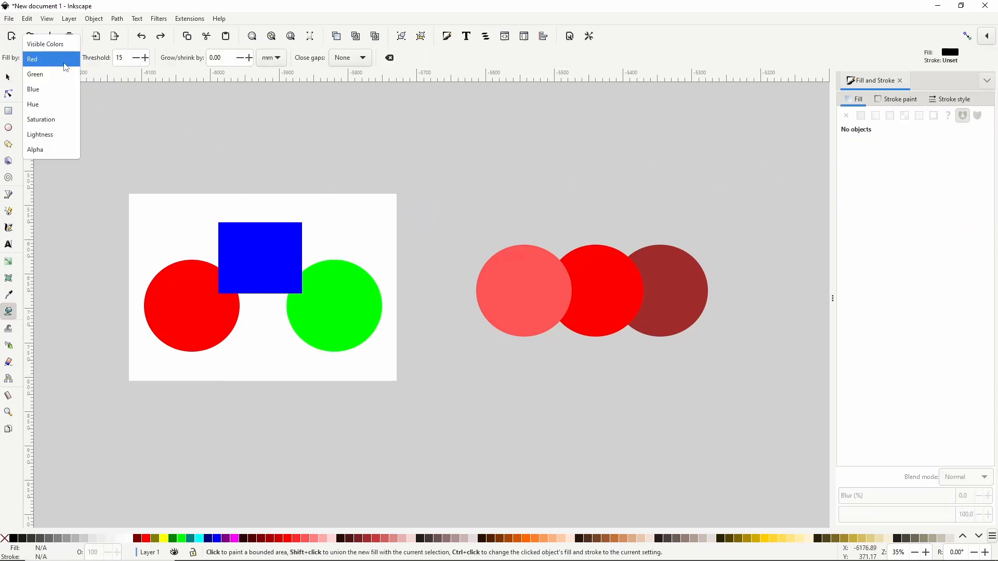
{"action": "mouse_move", "coordinate": [51, 104]}
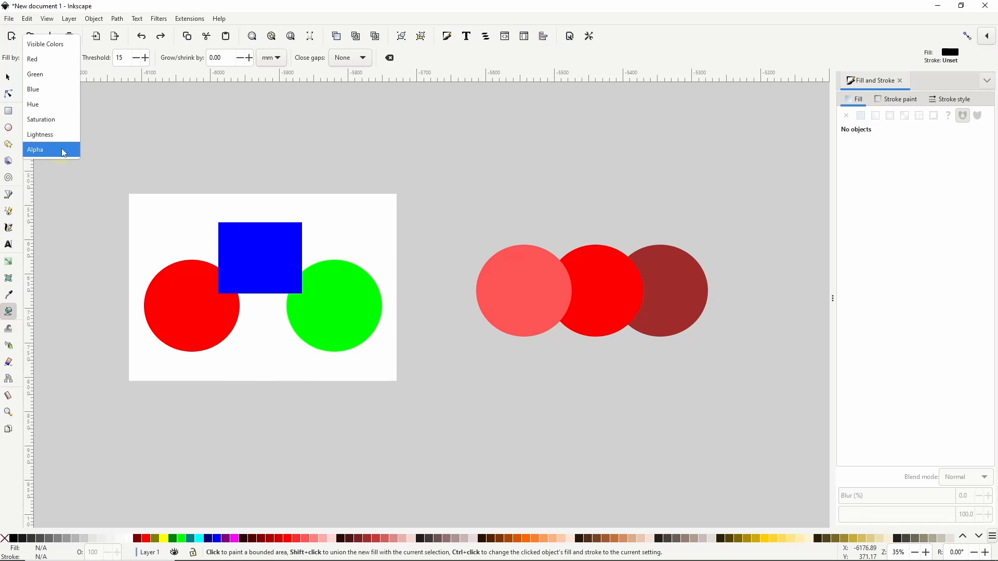
Step: Set Fill by to Alpha and try filling inside the red circle
{"action": "left_click", "coordinate": [35, 150]}
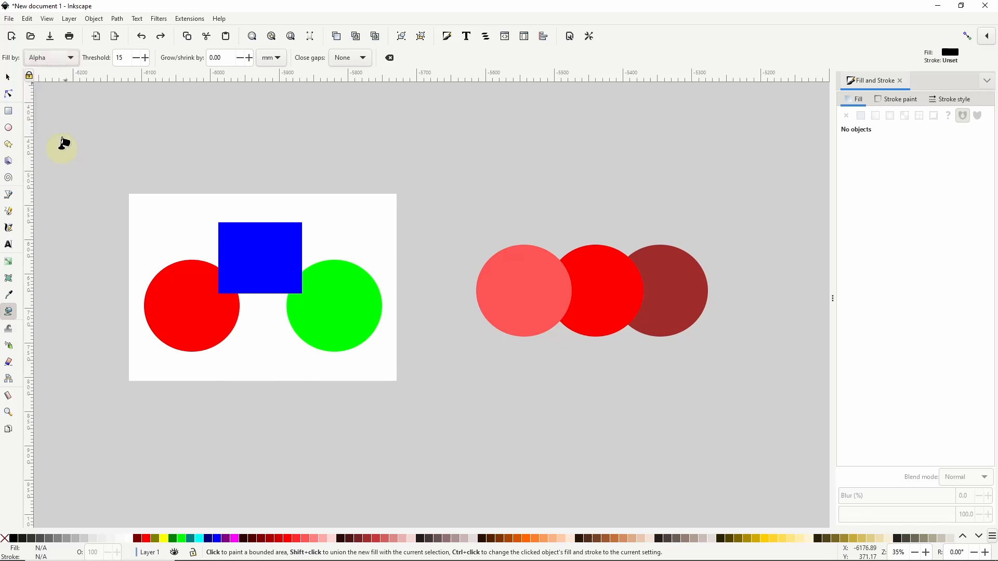
{"action": "mouse_move", "coordinate": [179, 222]}
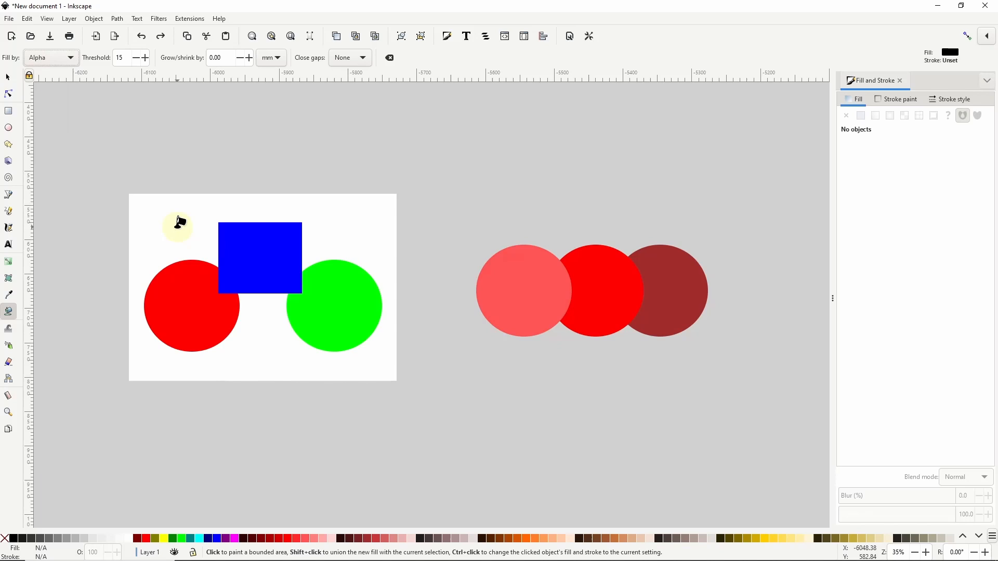
{"action": "mouse_move", "coordinate": [178, 222]}
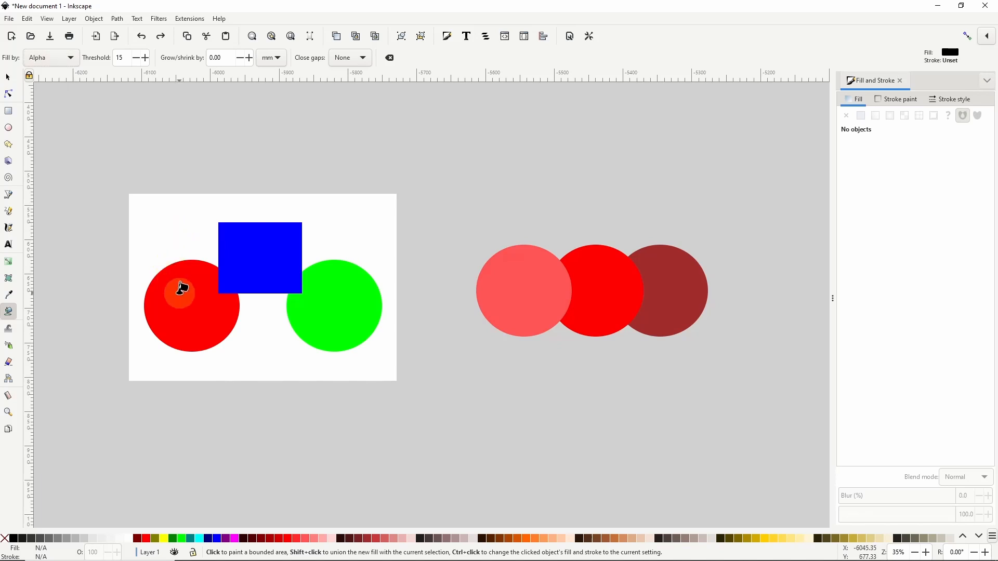
{"action": "left_click", "coordinate": [316, 253]}
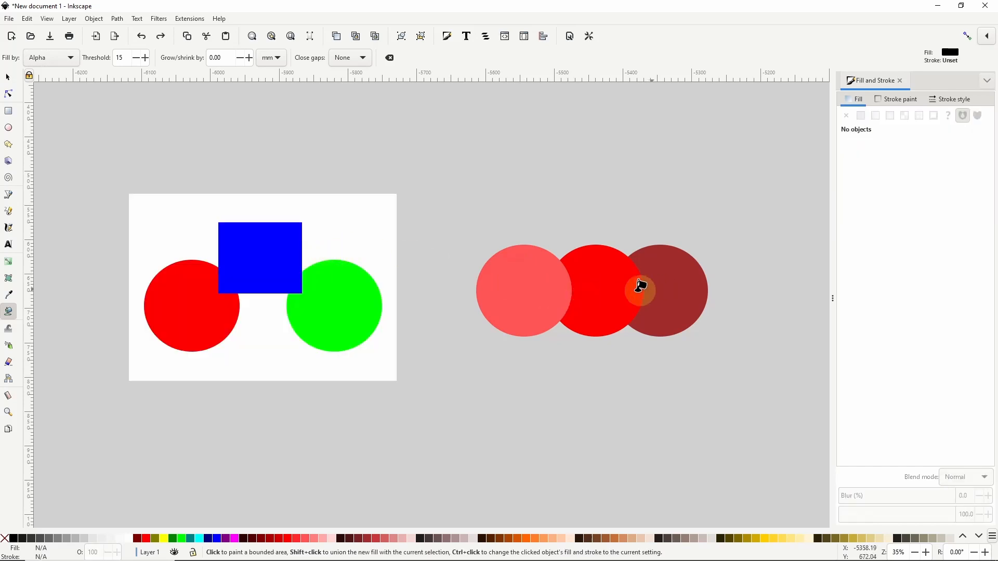
Step: Set Fill by back to Visible Colors with Threshold 30
{"action": "left_click", "coordinate": [50, 58]}
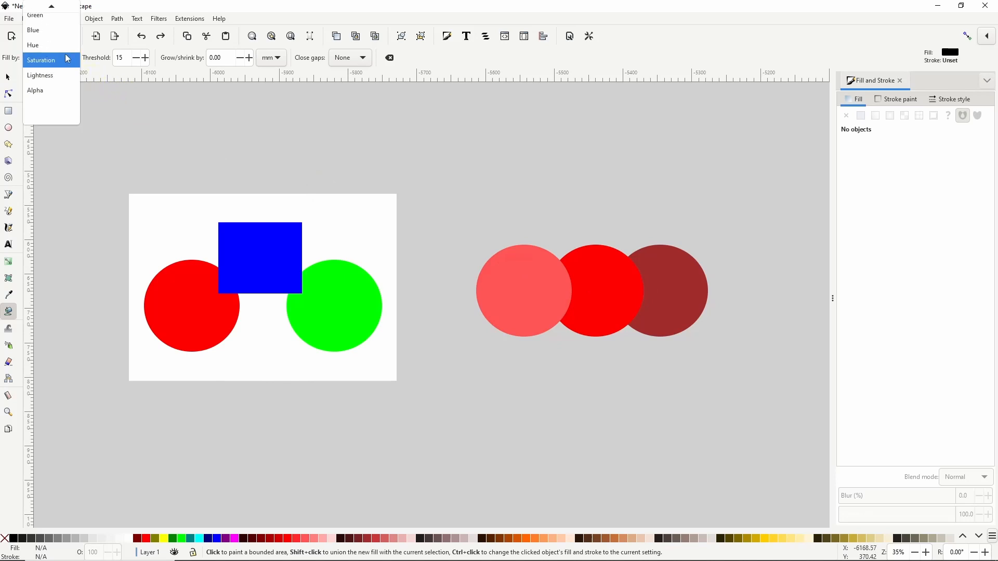
{"action": "left_click", "coordinate": [50, 57]}
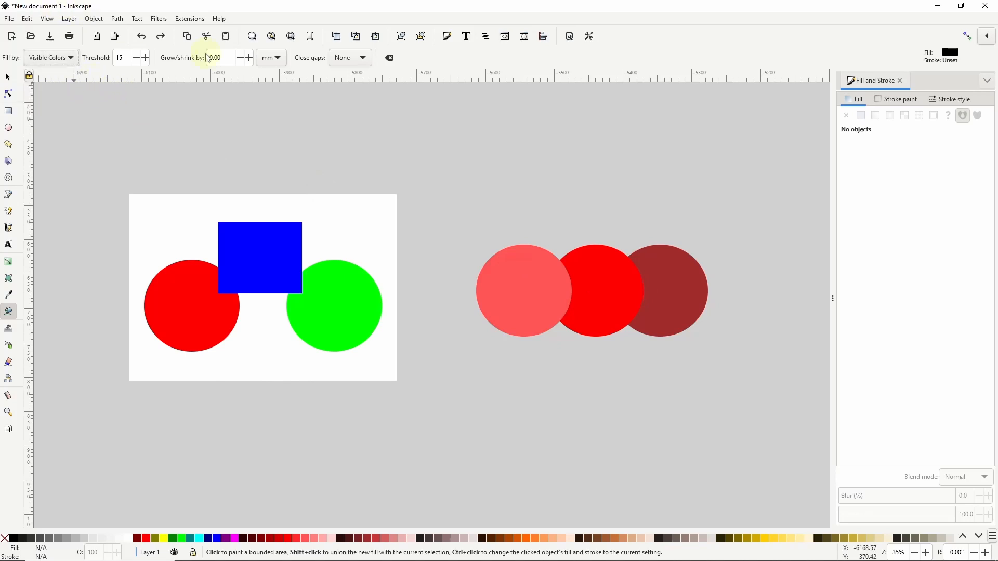
{"action": "left_click", "coordinate": [599, 276]}
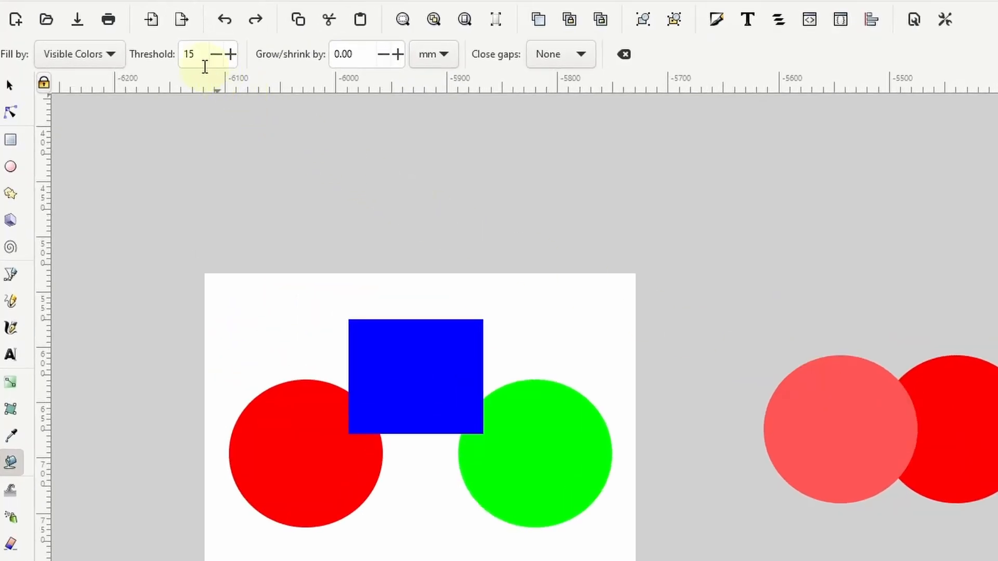
{"action": "mouse_move", "coordinate": [200, 64]}
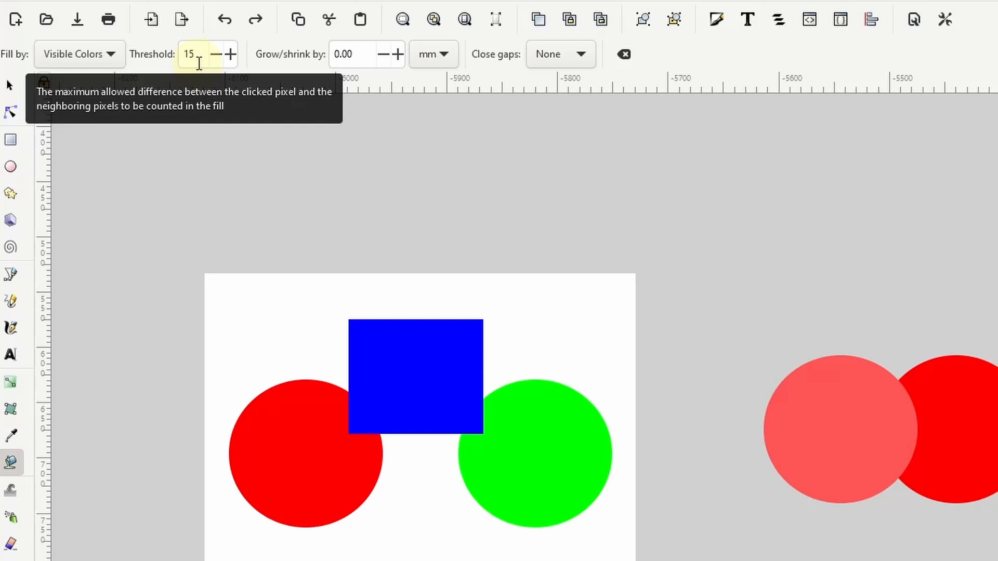
{"action": "type", "text": "30"}
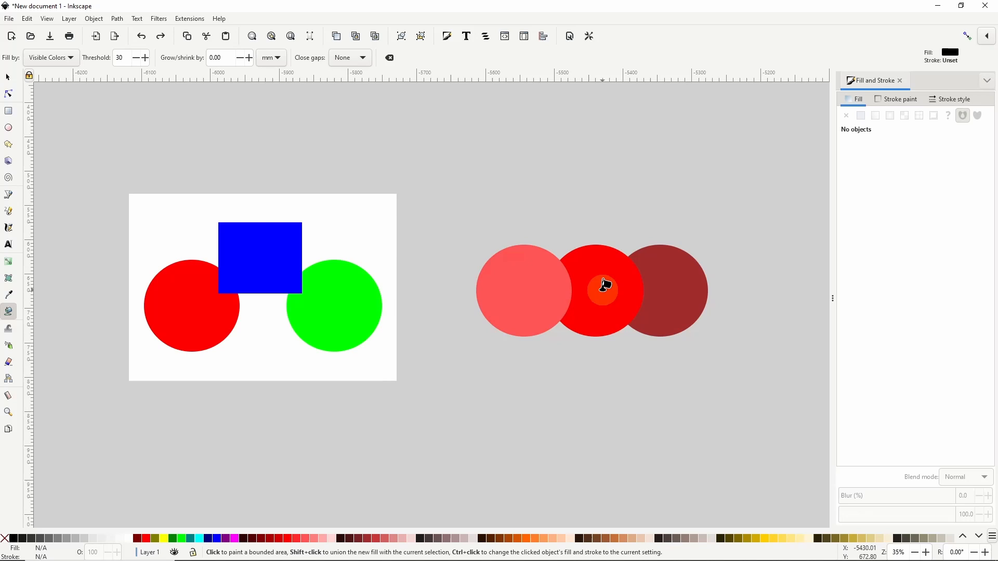
Step: Fill the middle red circle and the circles' overlap, then at threshold 40
{"action": "left_click", "coordinate": [601, 289]}
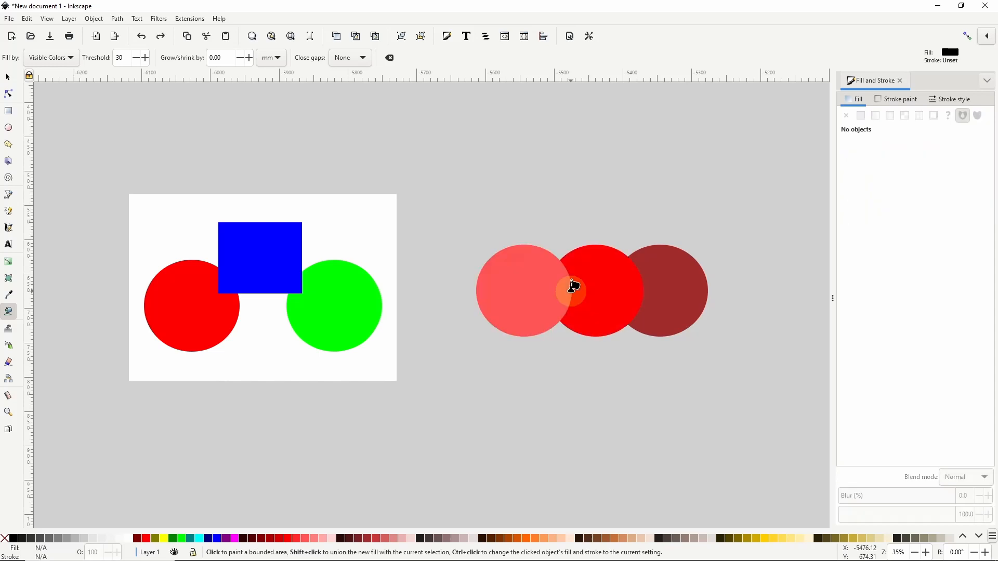
{"action": "left_click", "coordinate": [120, 58]}
{"action": "type", "text": "40"}
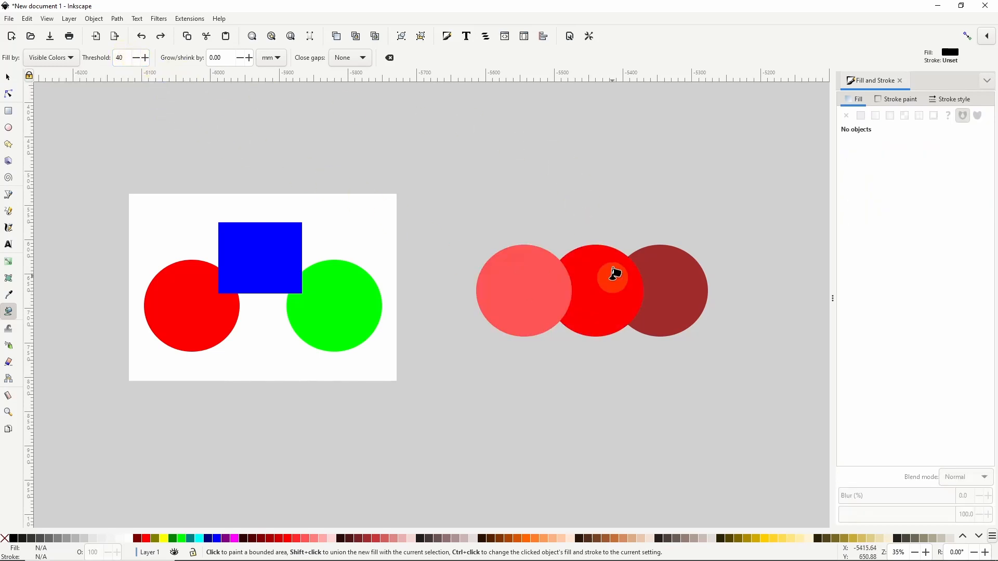
{"action": "left_click", "coordinate": [611, 280]}
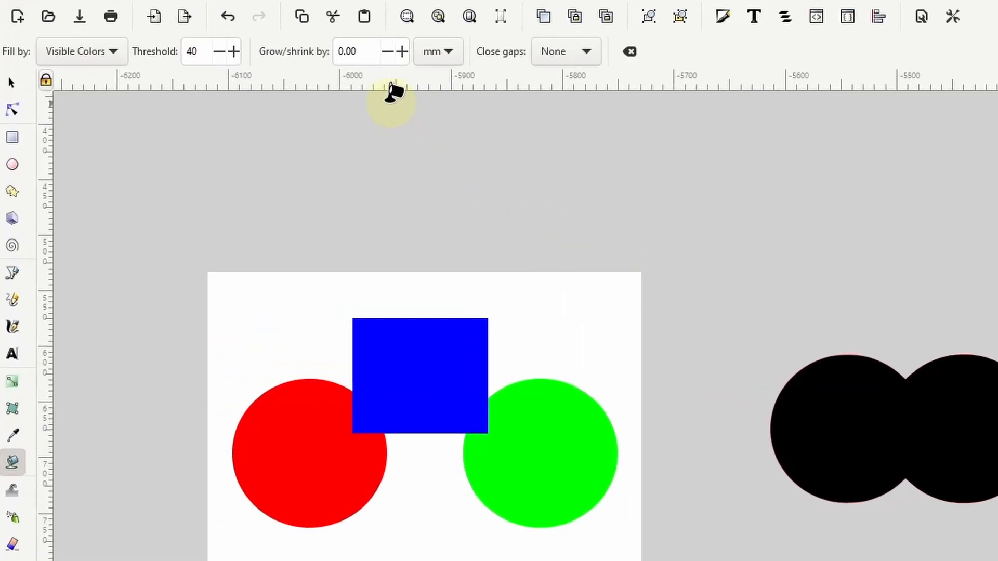
Step: Set Grow/shrink to -20.00 mm and paint a shrunken fill inside the middle circle
{"action": "left_click", "coordinate": [360, 52]}
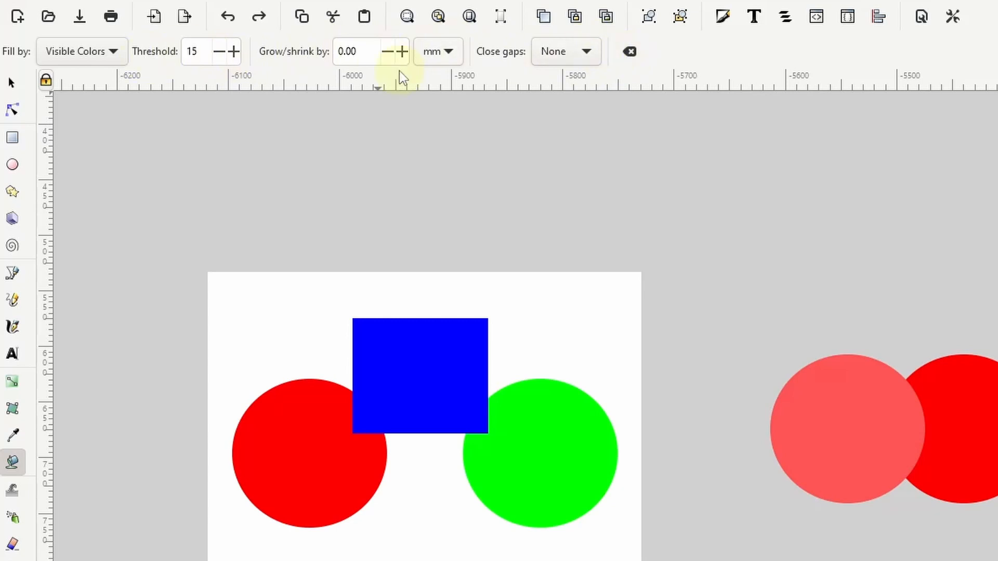
{"action": "left_click", "coordinate": [360, 52]}
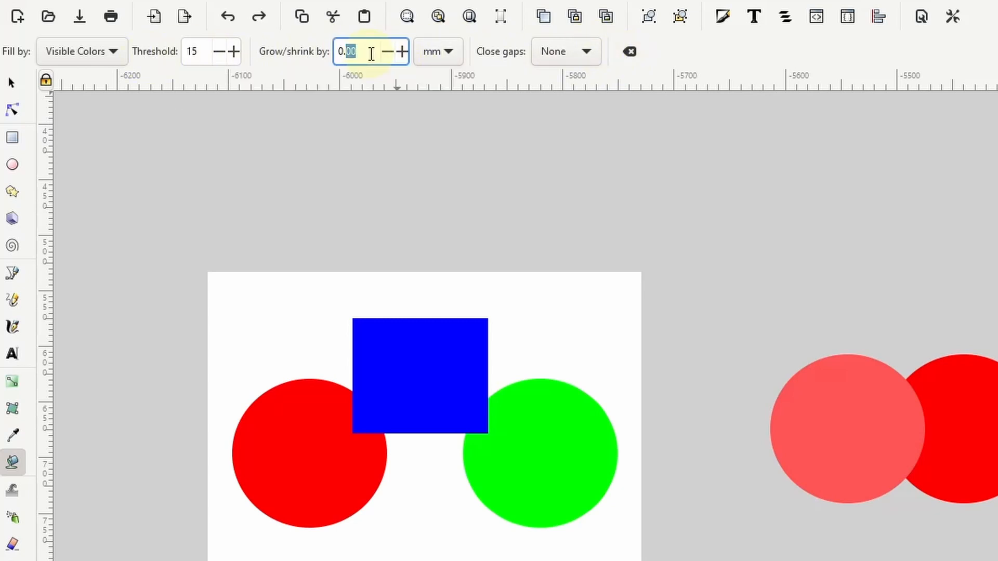
{"action": "type", "text": "20.00"}
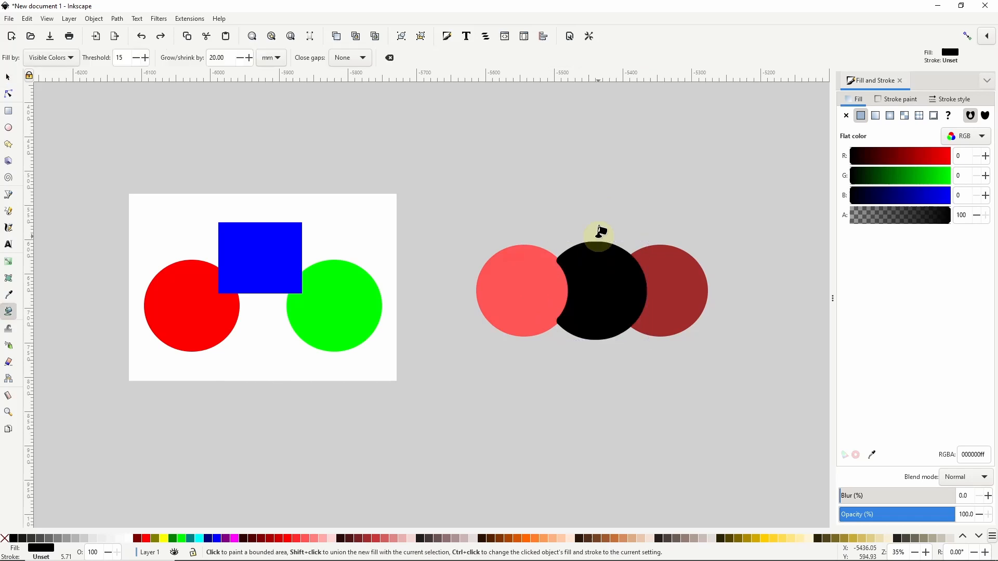
{"action": "mouse_move", "coordinate": [269, 65]}
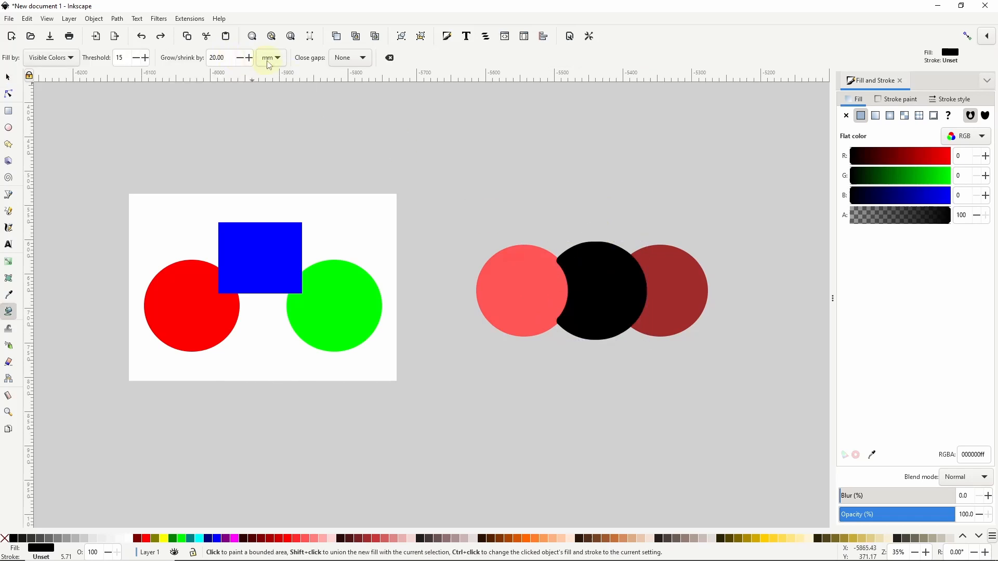
{"action": "left_click", "coordinate": [271, 58]}
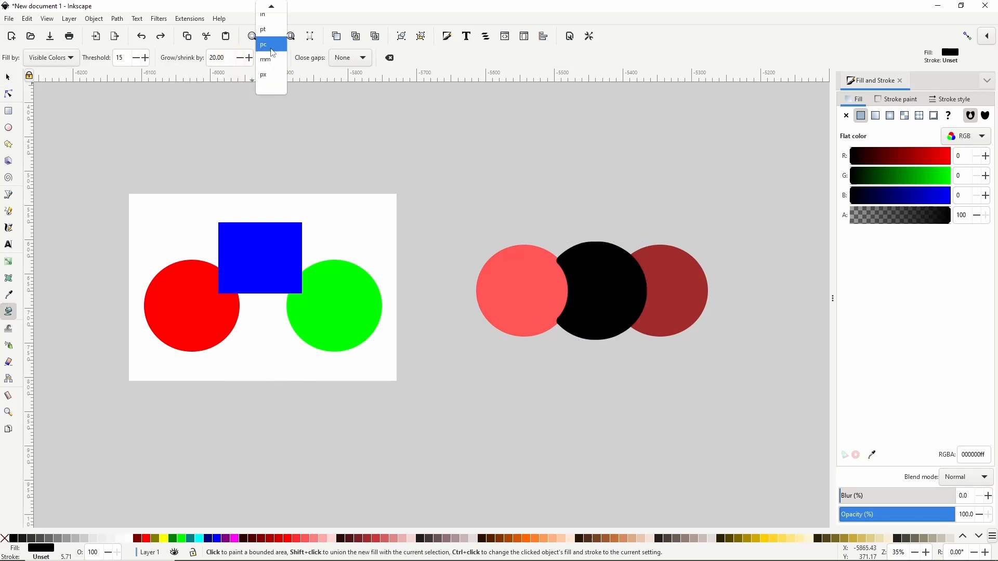
{"action": "left_click", "coordinate": [265, 58]}
{"action": "type", "text": "-20"}
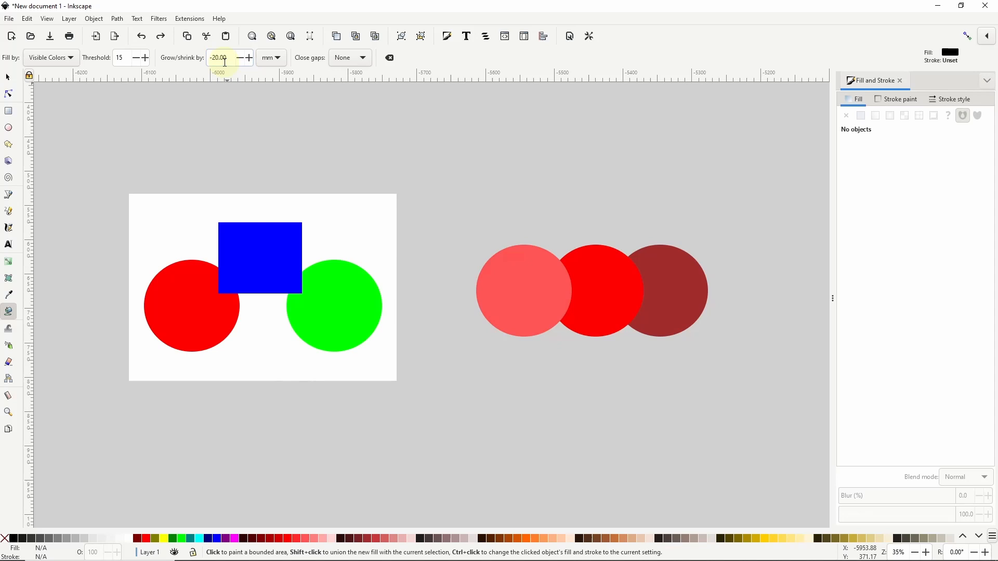
{"action": "left_click", "coordinate": [601, 300]}
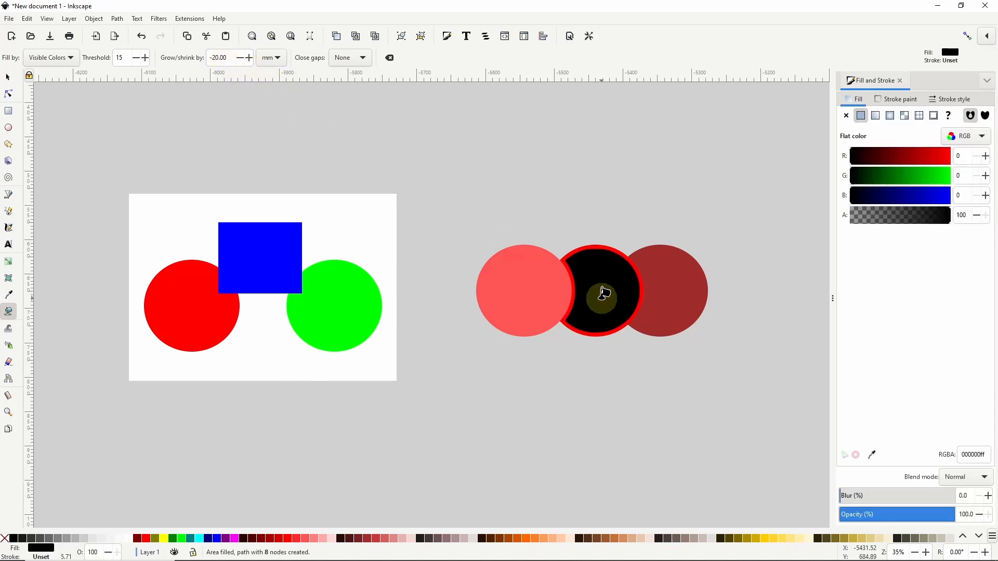
{"action": "mouse_move", "coordinate": [603, 286]}
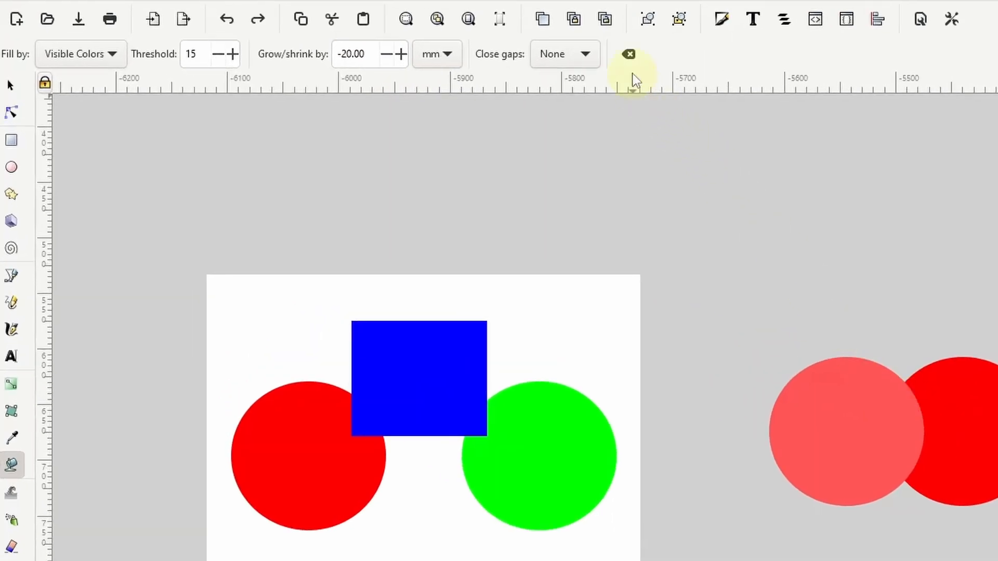
Step: Reset Grow/shrink to 0, set Close gaps to Small and fill the area between the shapes
{"action": "left_click", "coordinate": [630, 54]}
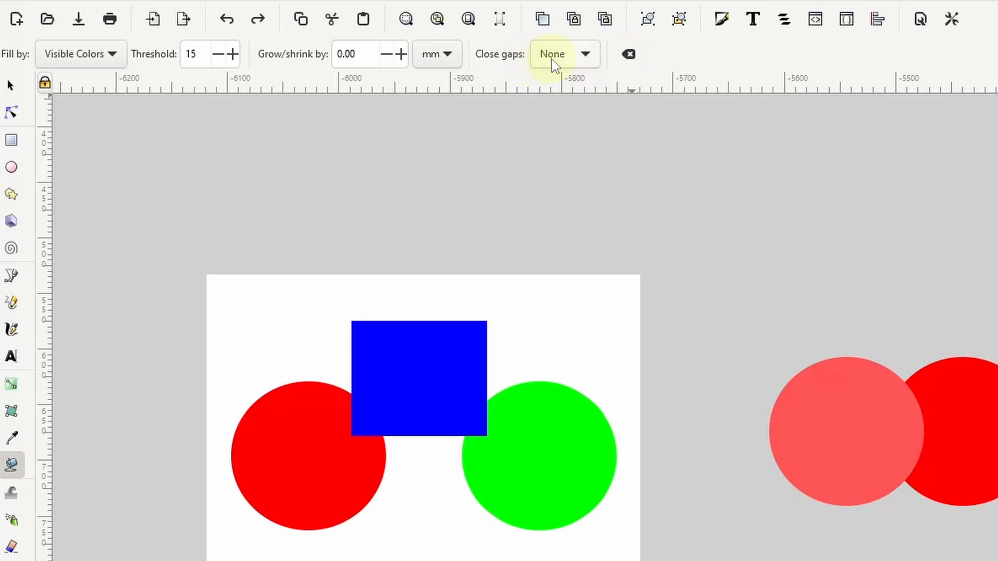
{"action": "left_click", "coordinate": [566, 54]}
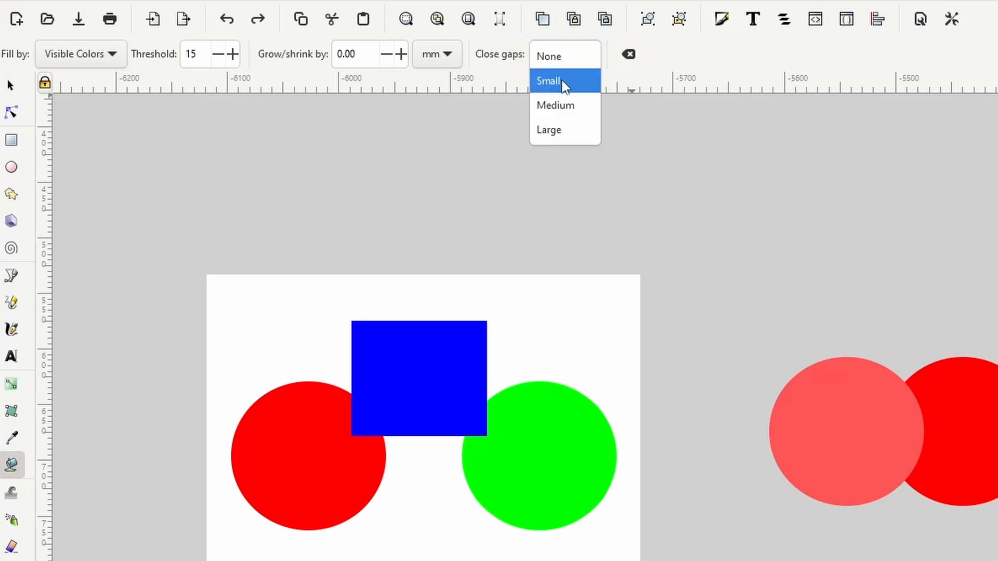
{"action": "mouse_move", "coordinate": [570, 133]}
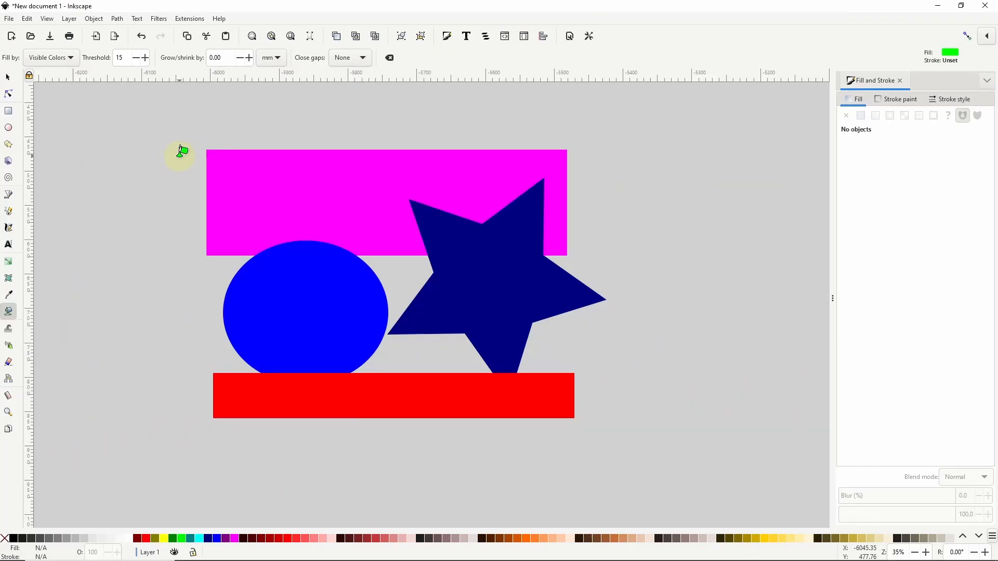
{"action": "mouse_move", "coordinate": [397, 316]}
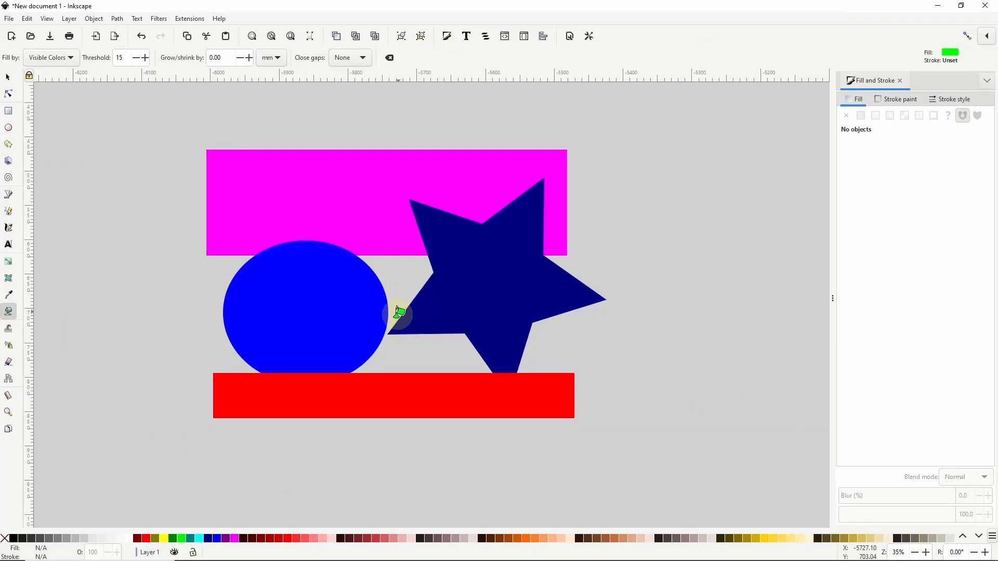
{"action": "mouse_move", "coordinate": [397, 340]}
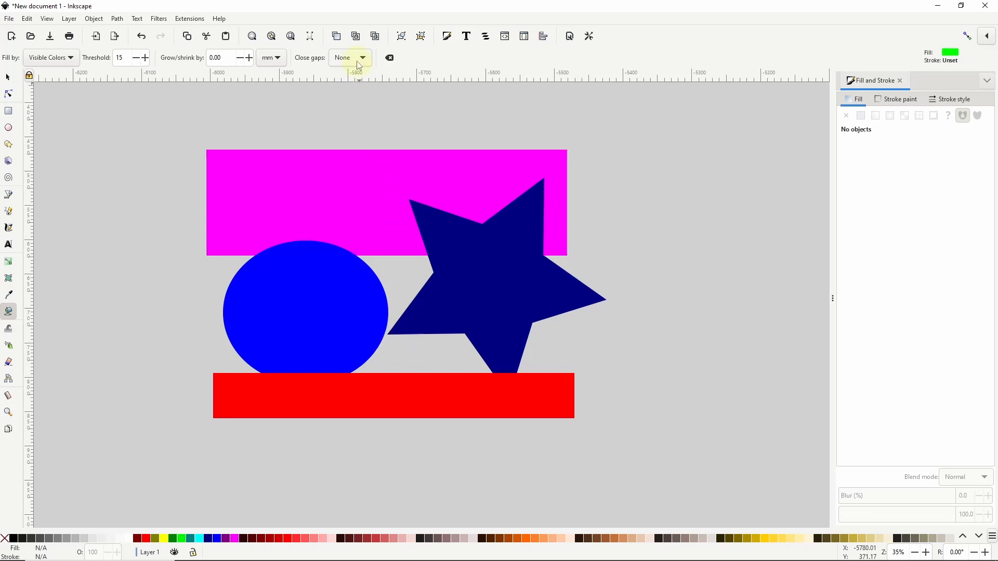
{"action": "left_click", "coordinate": [400, 282]}
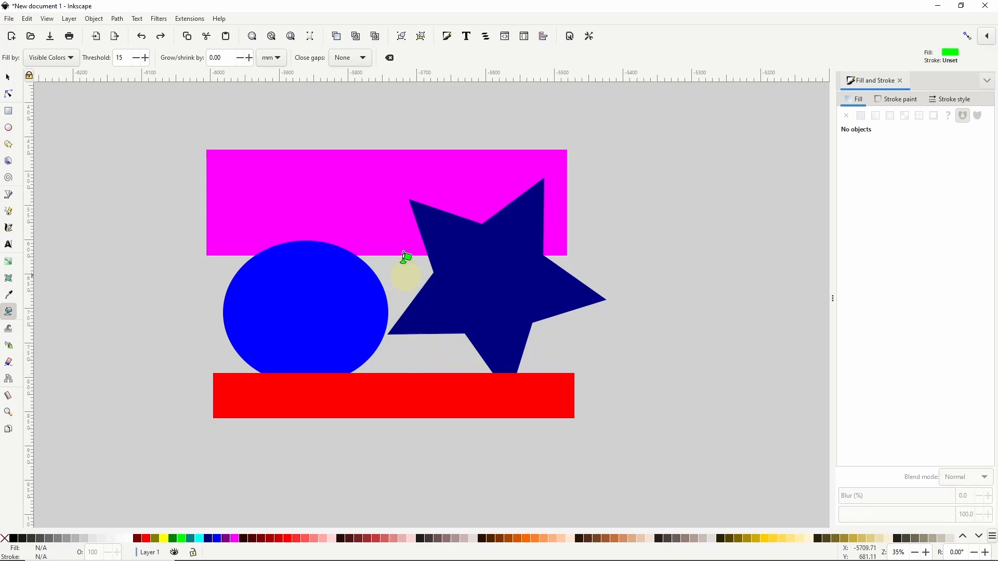
{"action": "left_click", "coordinate": [349, 59]}
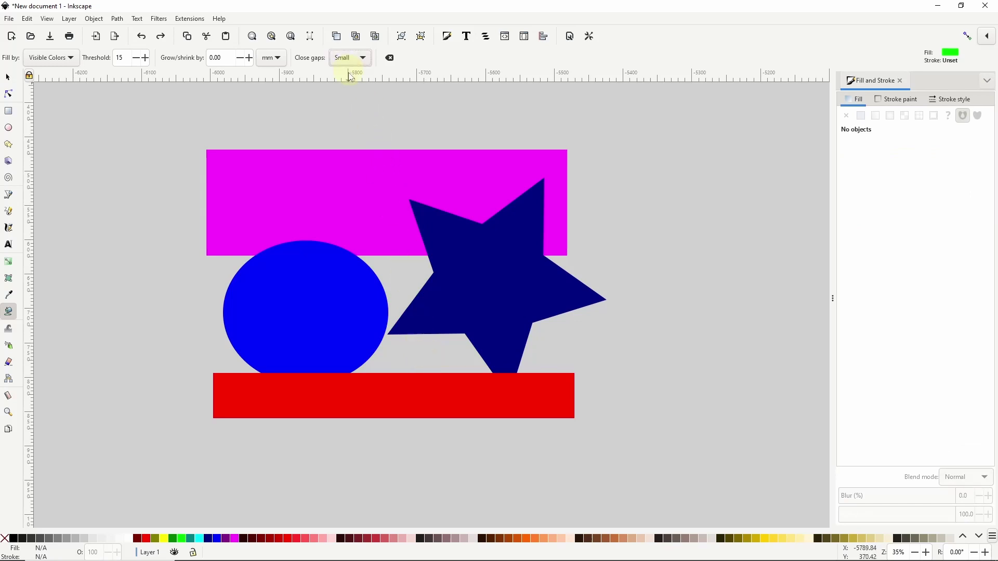
{"action": "left_click", "coordinate": [407, 279]}
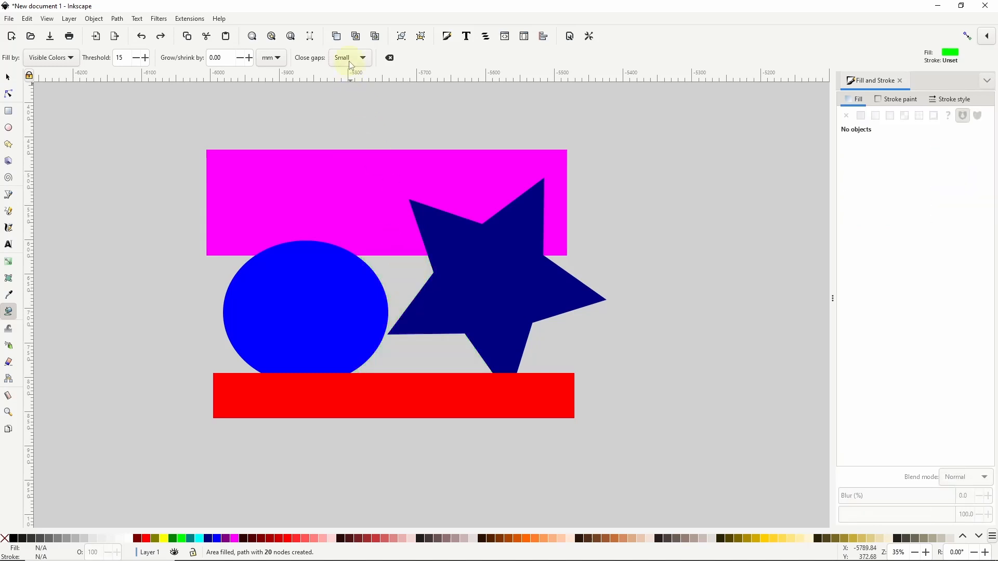
{"action": "left_click", "coordinate": [399, 290]}
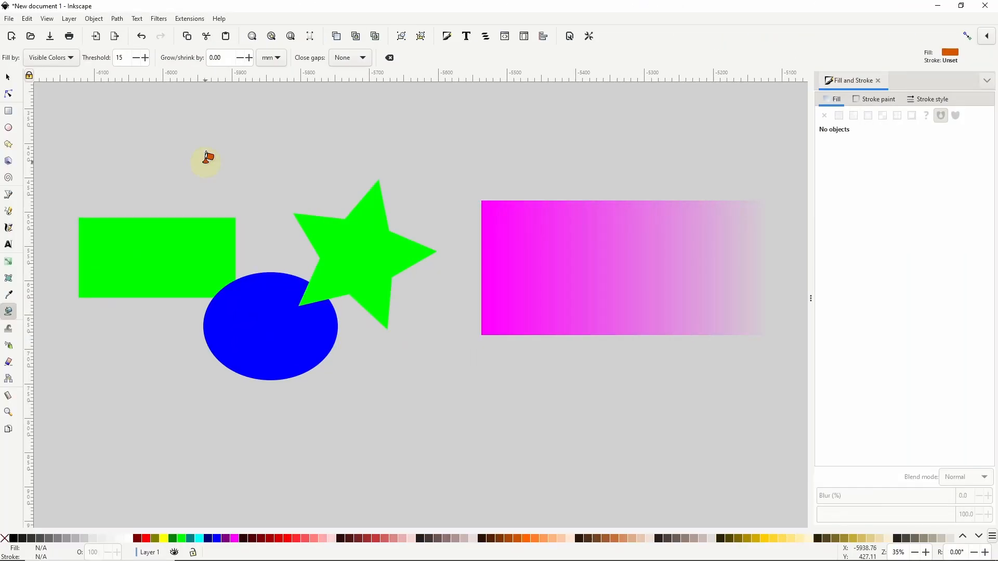
{"action": "mouse_move", "coordinate": [189, 254]}
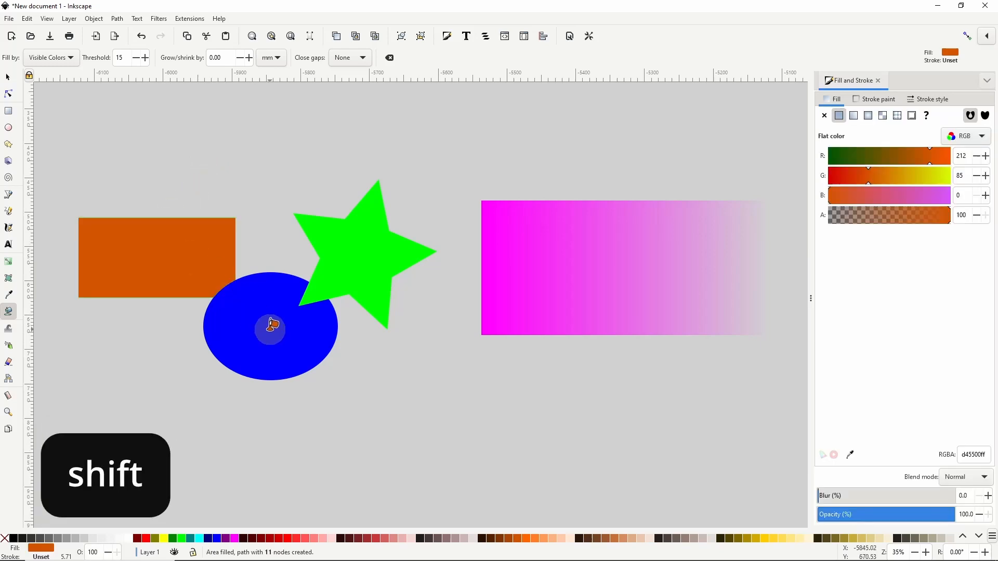
Step: Shift-add the blue ellipse area to the orange rectangle fill
{"action": "left_click", "coordinate": [268, 330]}
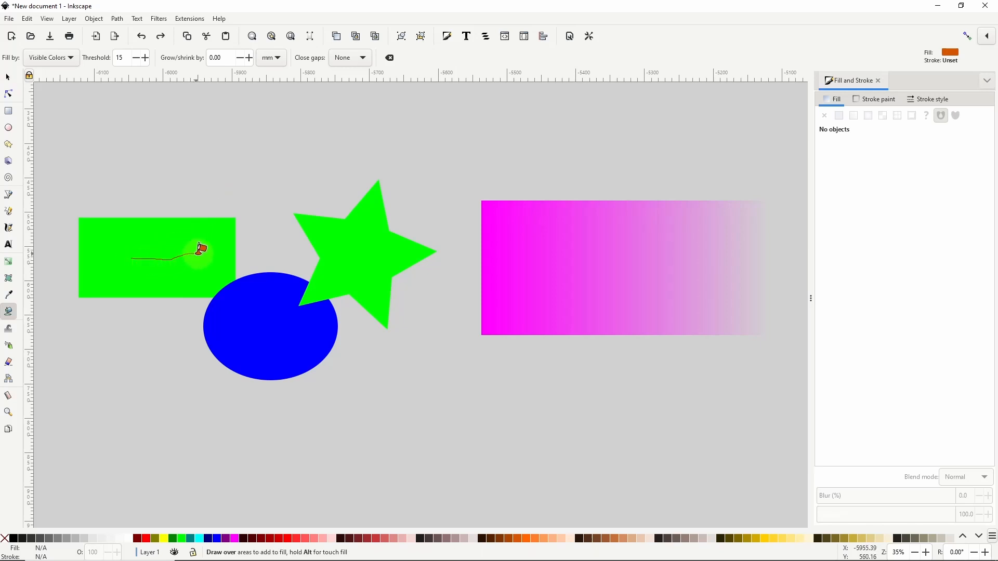
{"action": "left_click_drag", "start_coordinate": [200, 249], "coordinate": [277, 293]}
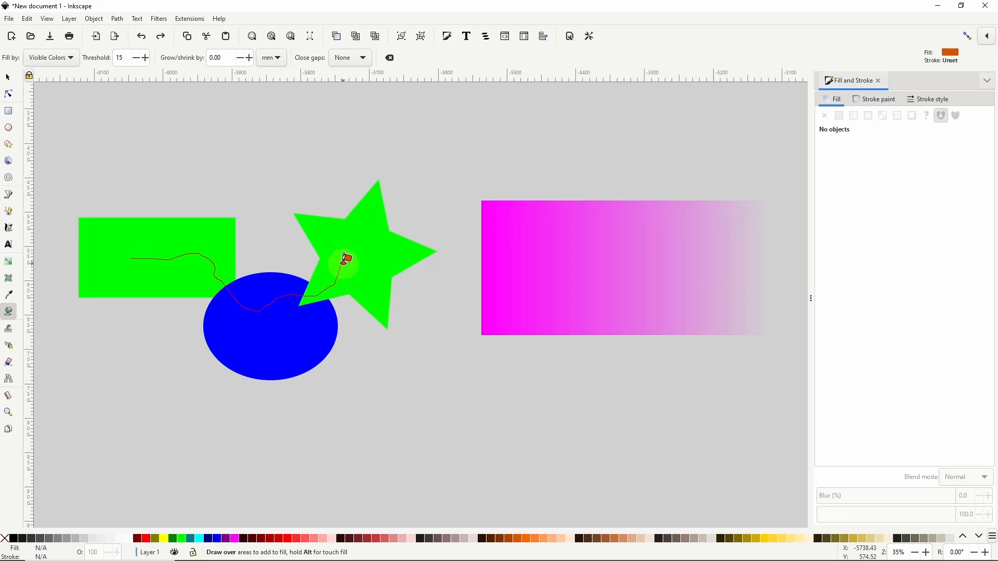
{"action": "left_click", "coordinate": [341, 258]}
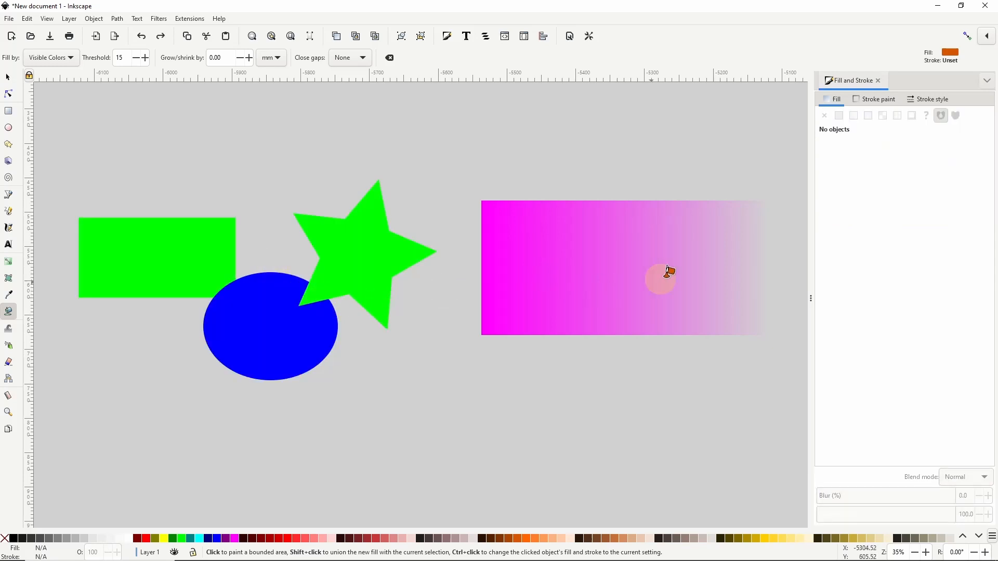
{"action": "mouse_move", "coordinate": [576, 279]}
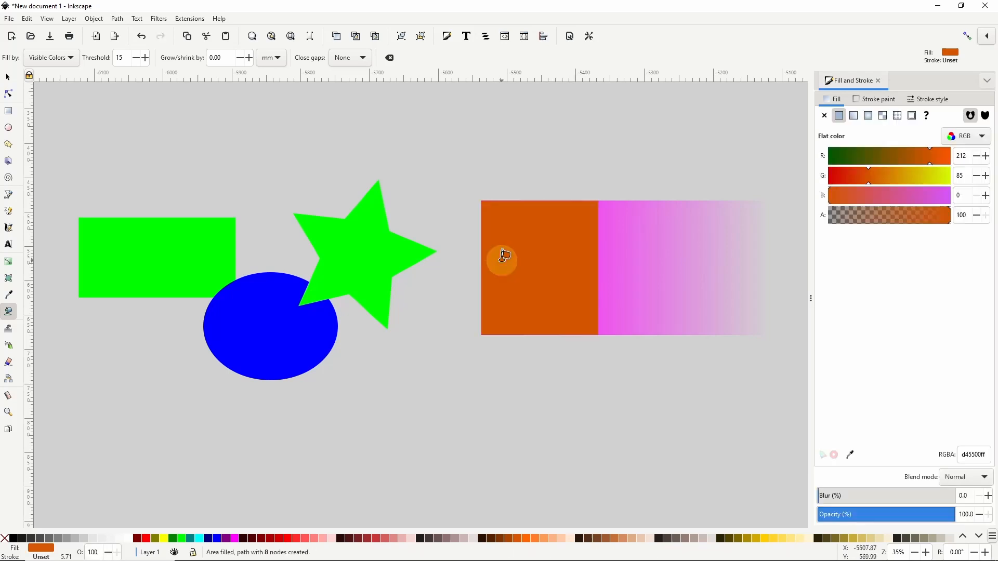
{"action": "mouse_move", "coordinate": [570, 268]}
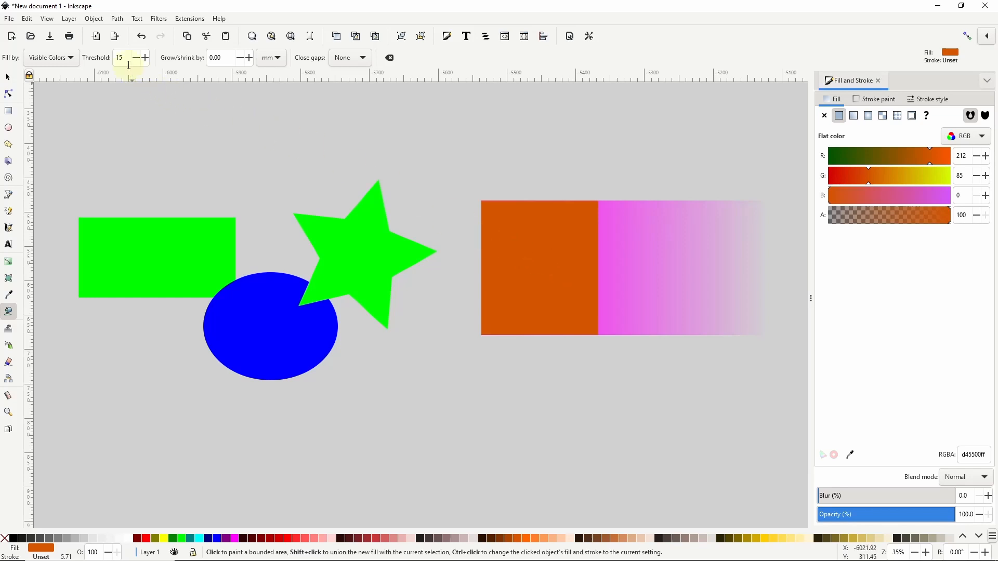
{"action": "left_click", "coordinate": [506, 202]}
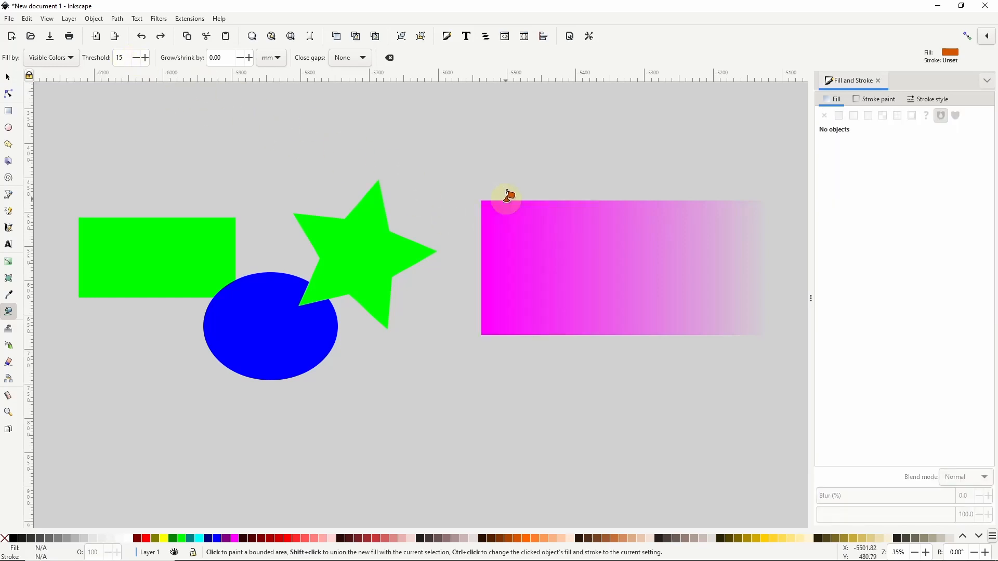
{"action": "left_click_drag", "start_coordinate": [506, 196], "coordinate": [640, 258]}
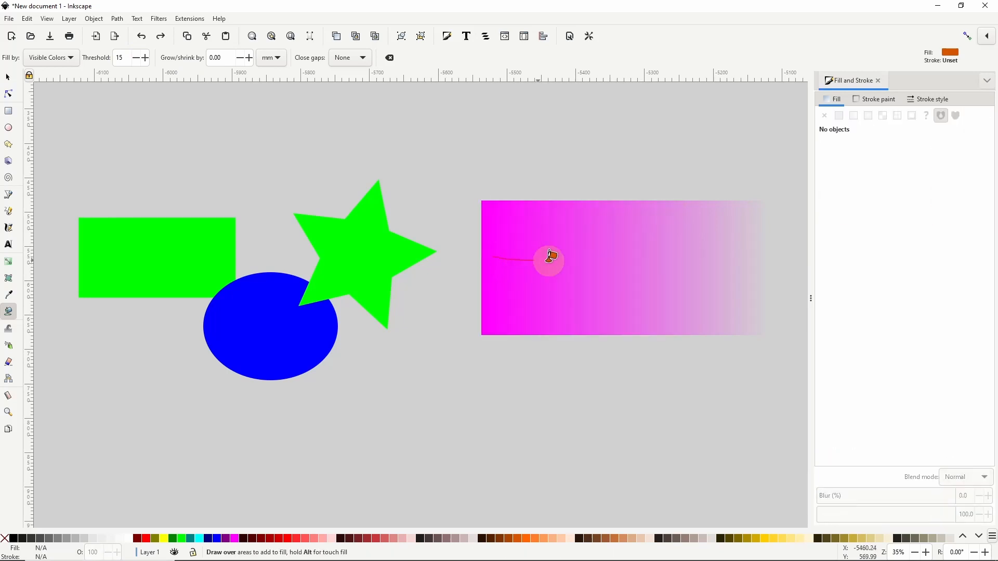
{"action": "left_click", "coordinate": [550, 260]}
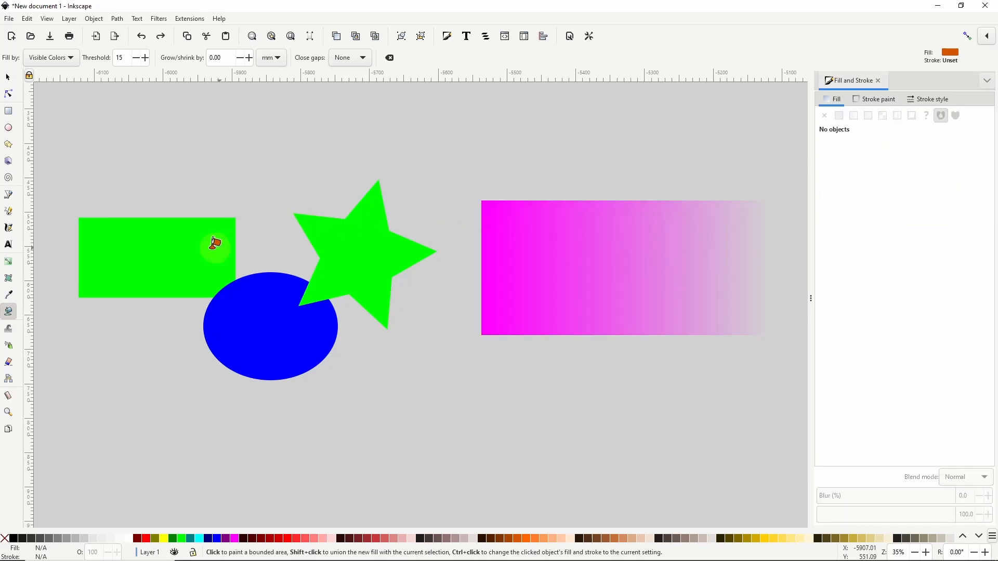
{"action": "key", "text": "alt"}
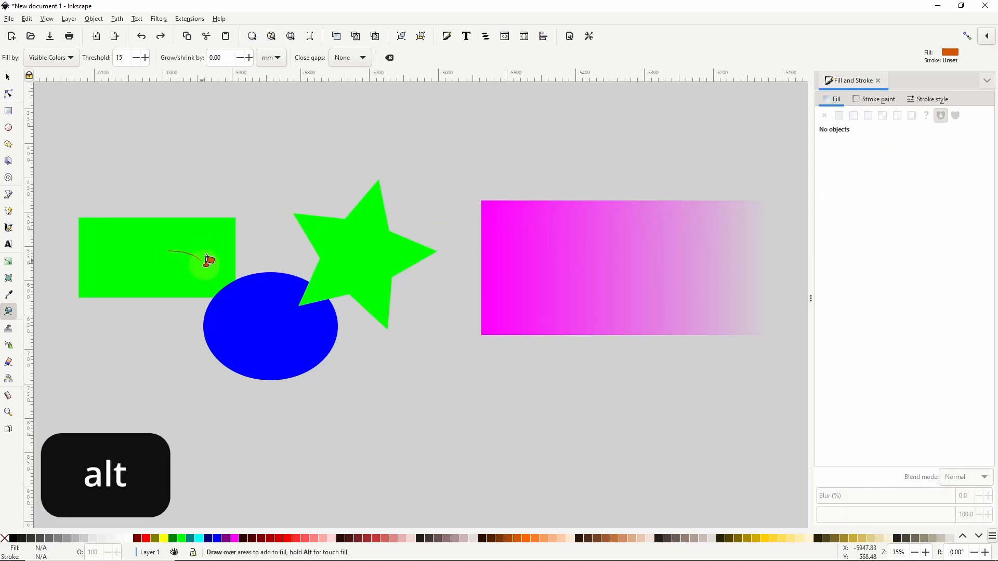
{"action": "left_click", "coordinate": [331, 287]}
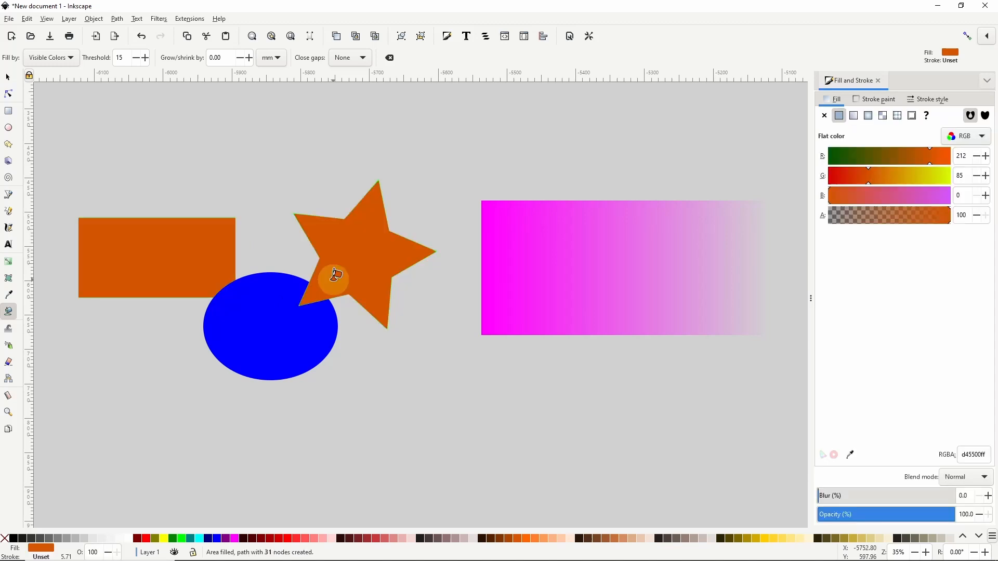
{"action": "mouse_move", "coordinate": [215, 243]}
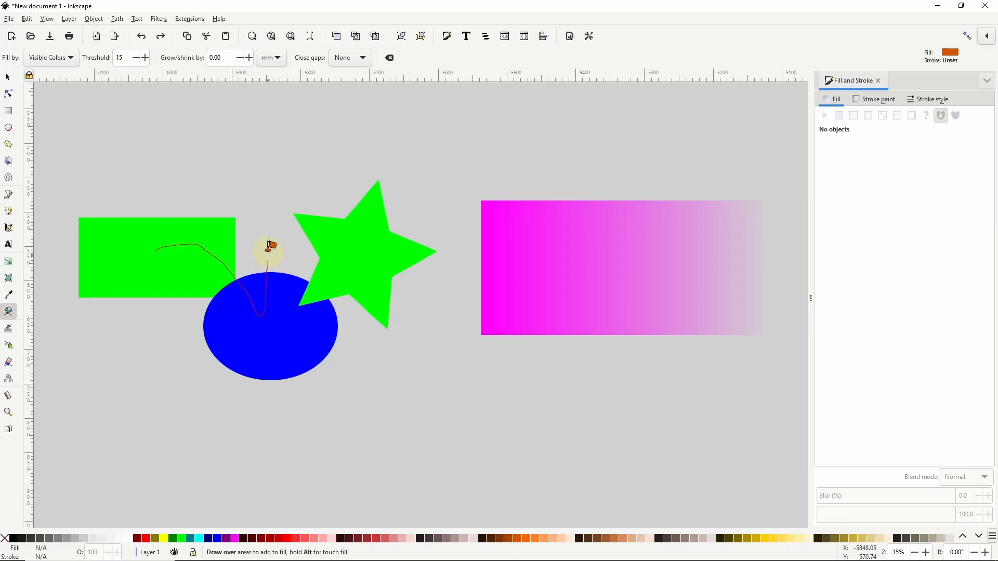
{"action": "left_click", "coordinate": [341, 247]}
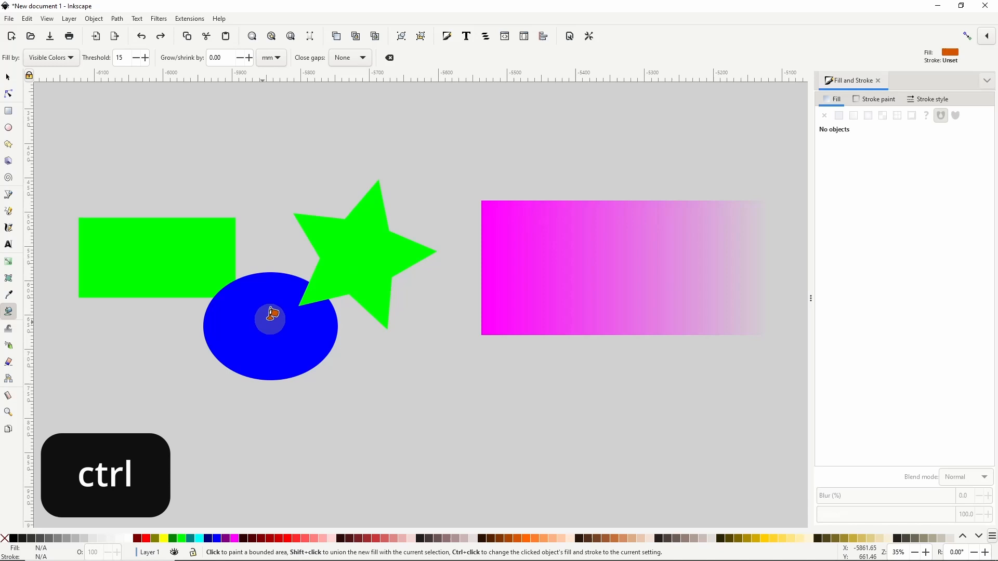
Step: Fill the ellipse and green rectangle orange, then recolour the star cyan
{"action": "left_click", "coordinate": [271, 319]}
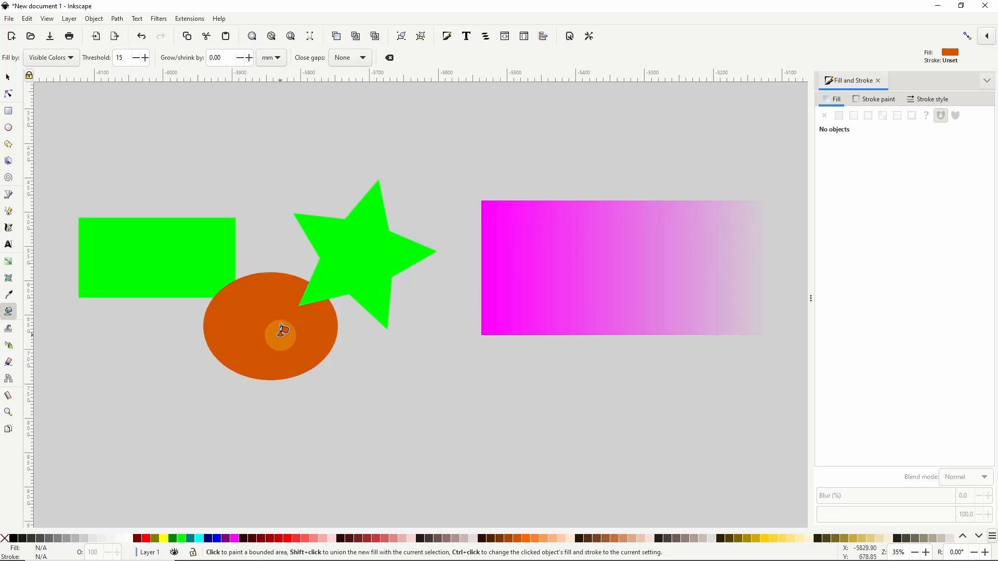
{"action": "left_click", "coordinate": [7, 77]}
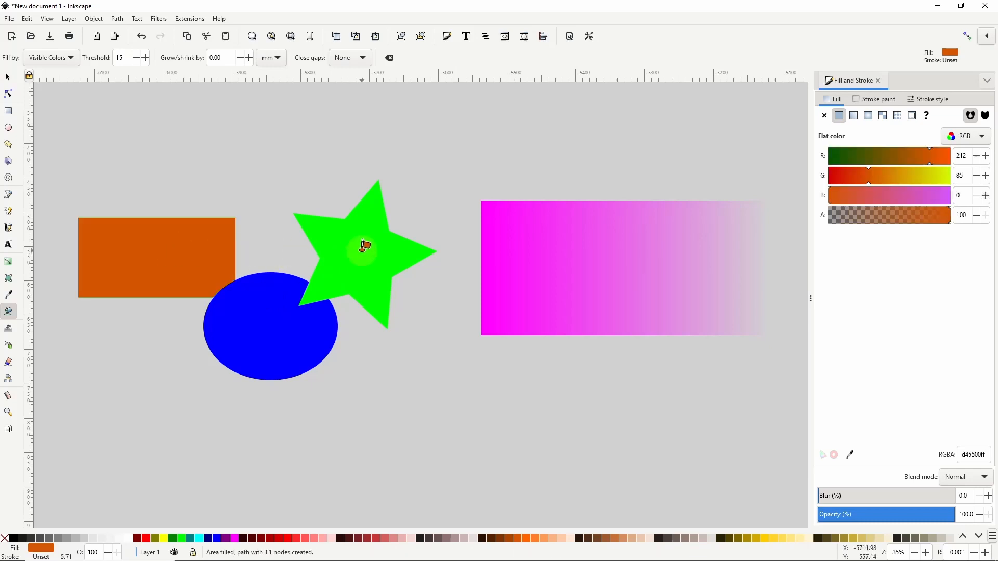
{"action": "left_click", "coordinate": [198, 537]}
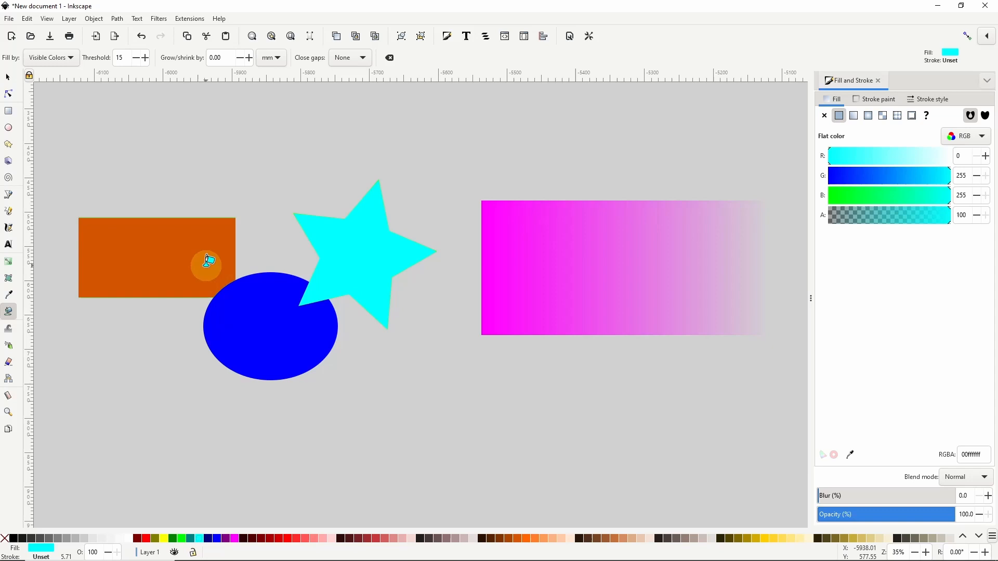
{"action": "left_click", "coordinate": [206, 265]}
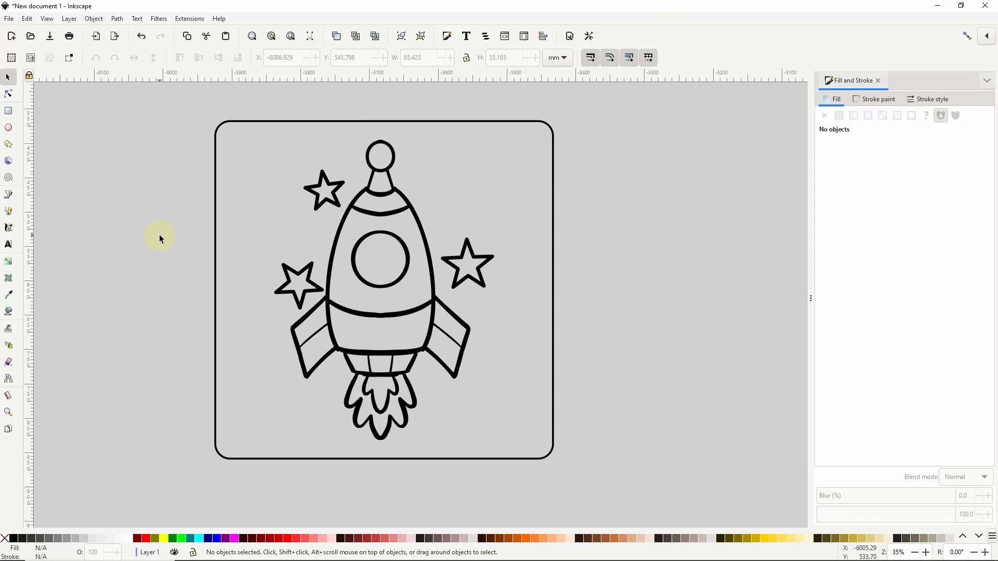
Step: Select the rocket drawing and add a layer named Colors positioned below the current layer
{"action": "left_click_drag", "start_coordinate": [159, 238], "coordinate": [341, 259]}
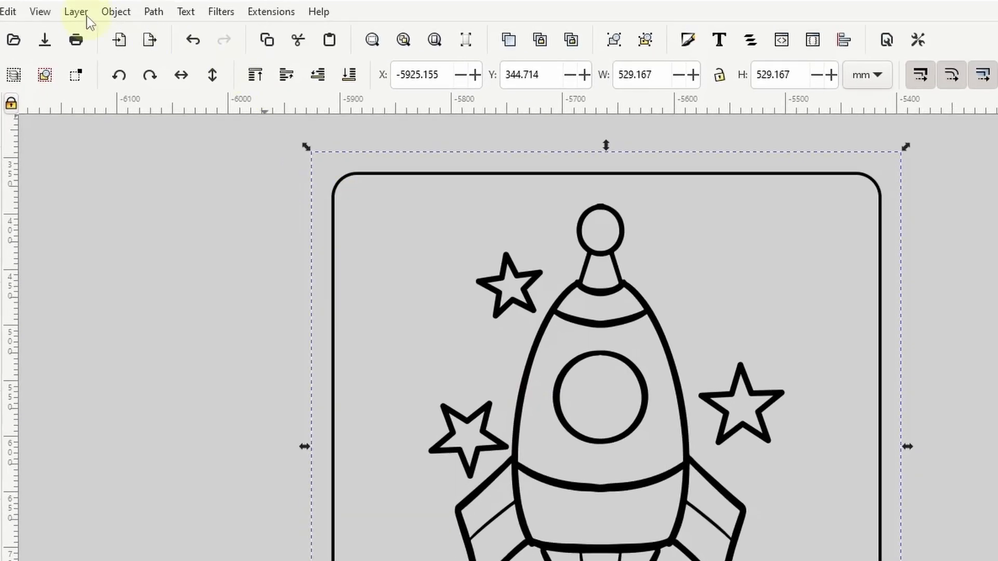
{"action": "left_click", "coordinate": [76, 12]}
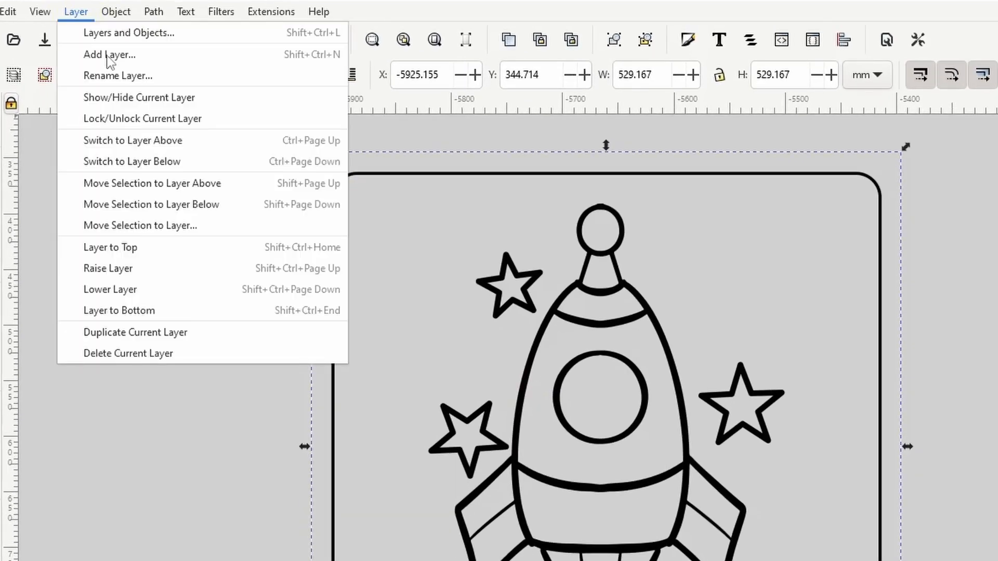
{"action": "left_click", "coordinate": [110, 54]}
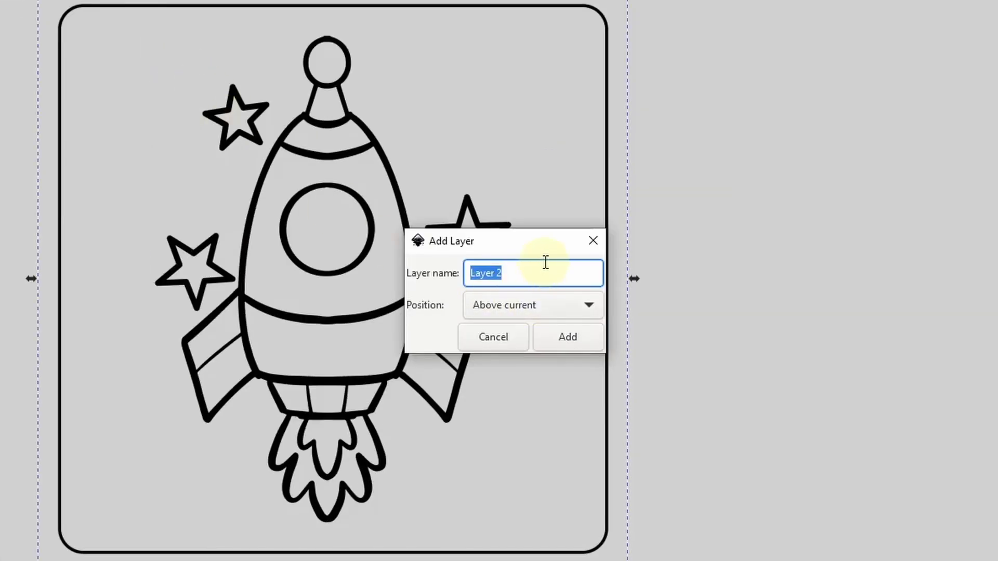
{"action": "type", "text": "Colors"}
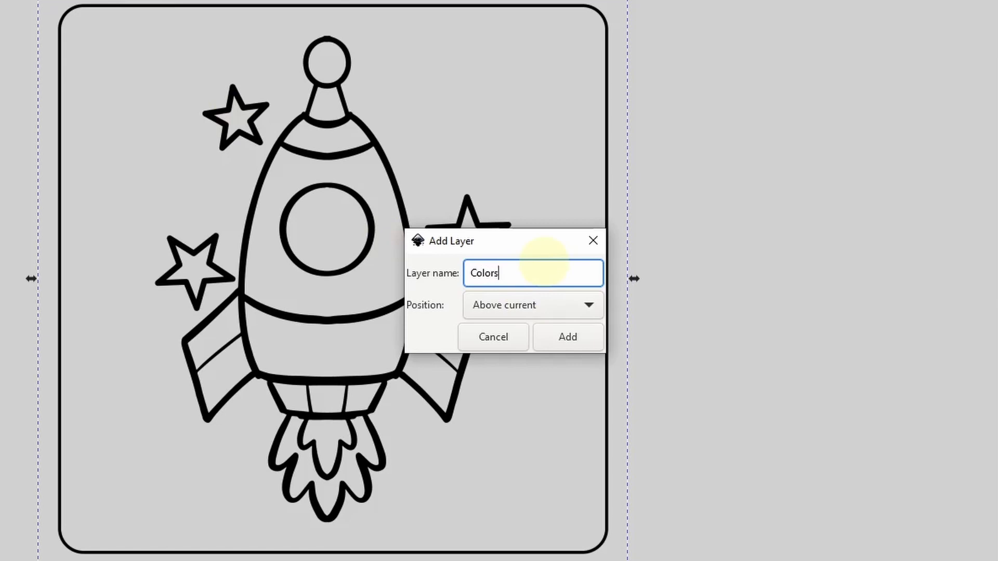
{"action": "left_click", "coordinate": [533, 306]}
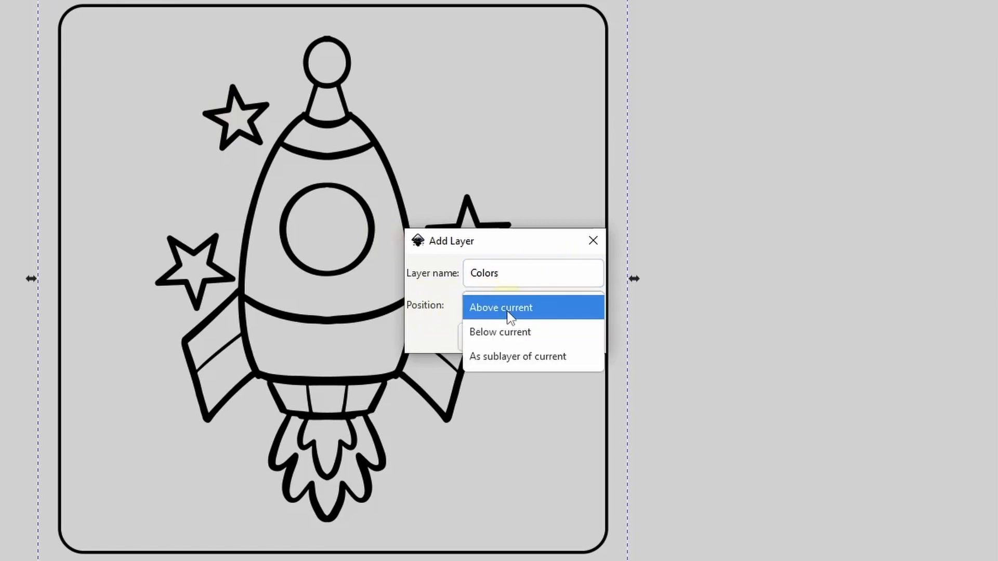
{"action": "left_click", "coordinate": [499, 333]}
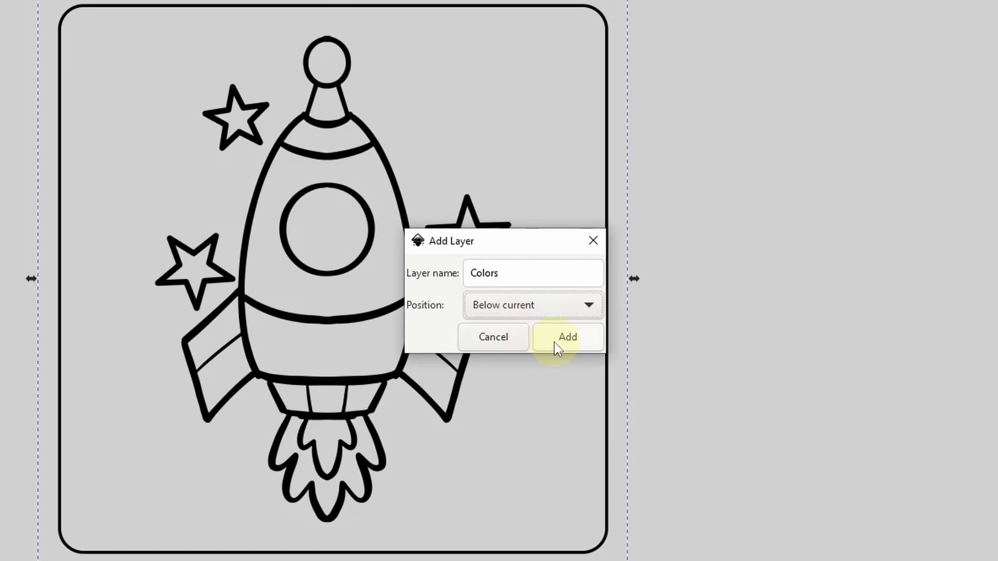
{"action": "left_click", "coordinate": [568, 336]}
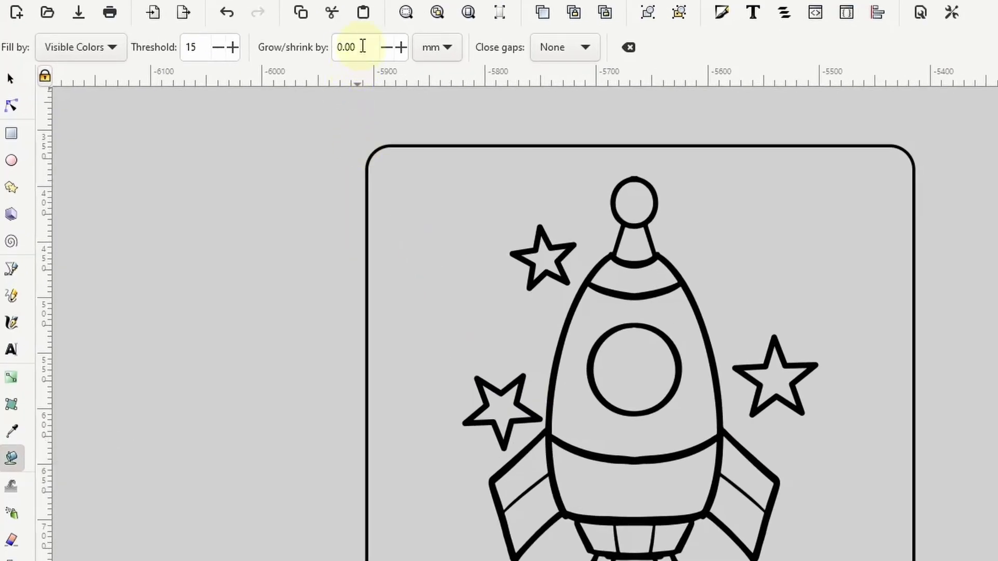
Step: Bucket-fill the background around the rocket with 5 mm grow, then shift it to pale cyan
{"action": "type", "text": "5"}
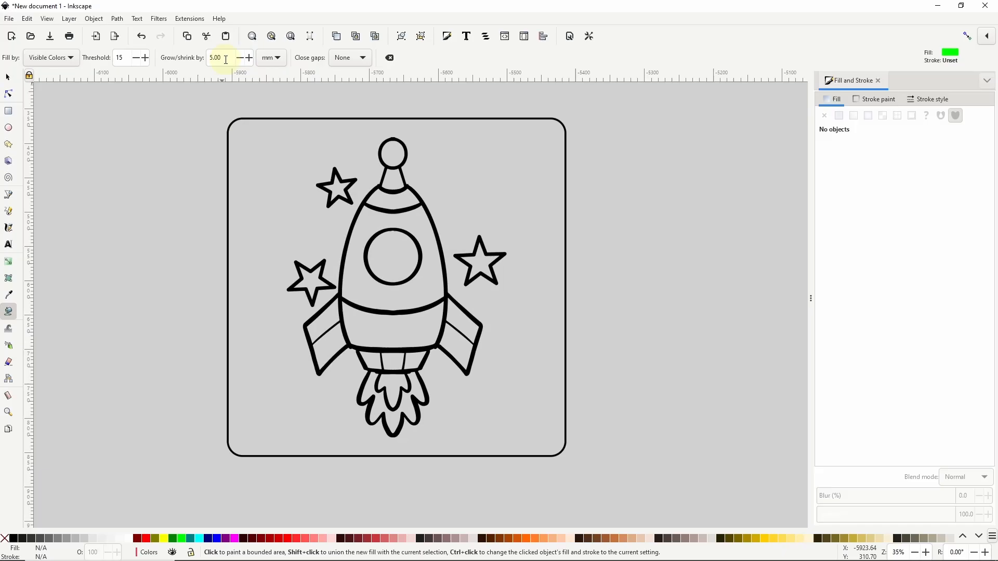
{"action": "left_click", "coordinate": [292, 220]}
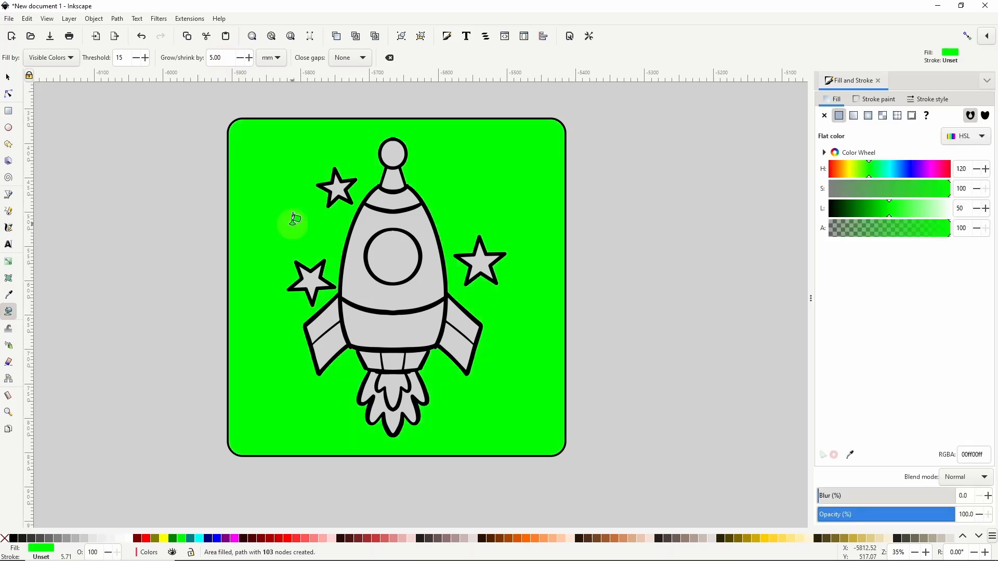
{"action": "left_click_drag", "start_coordinate": [867, 168], "coordinate": [890, 168]}
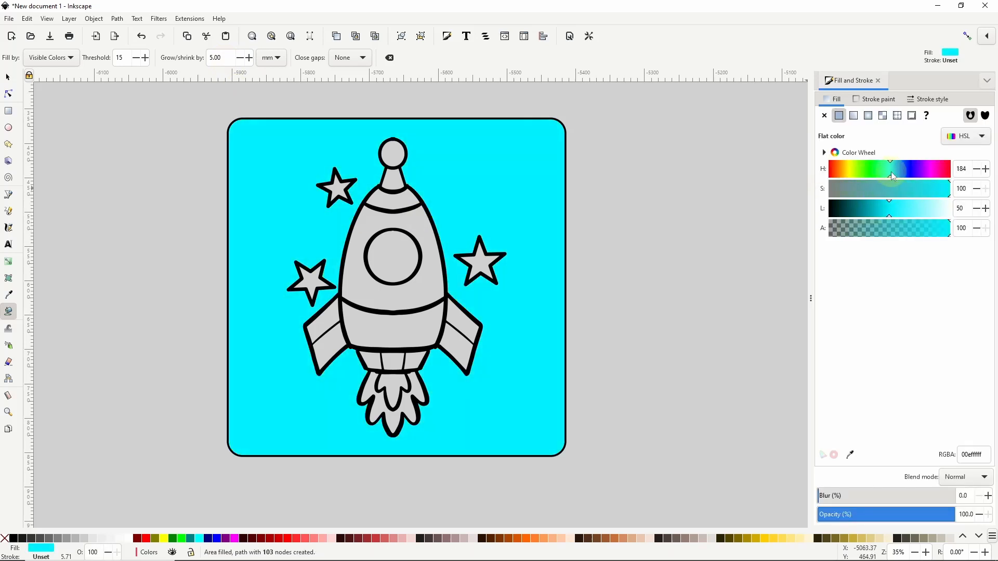
{"action": "left_click_drag", "start_coordinate": [949, 189], "coordinate": [929, 189]}
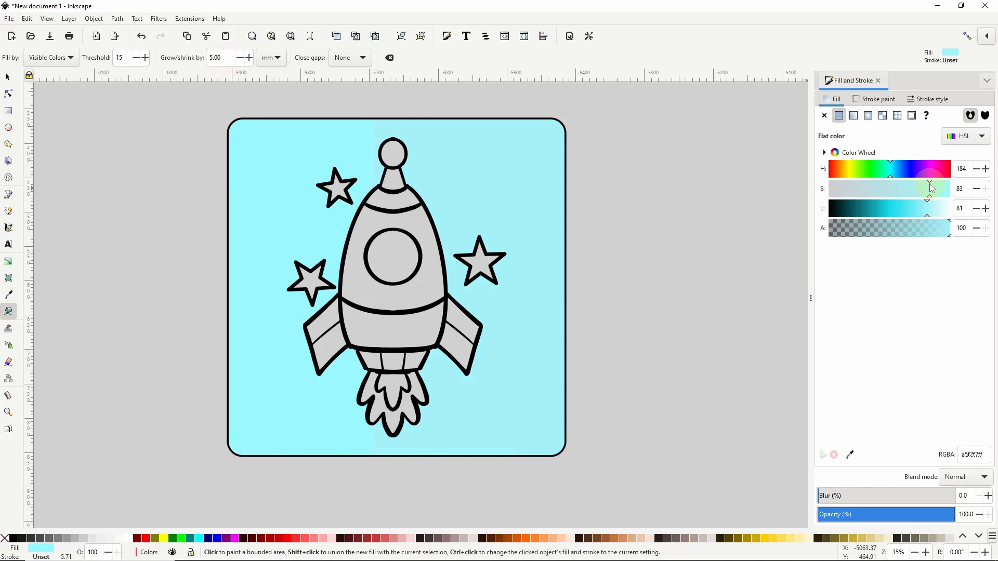
Step: Slightly desaturate the background, then fill the left and right stars as one unioned shape
{"action": "left_click", "coordinate": [336, 186]}
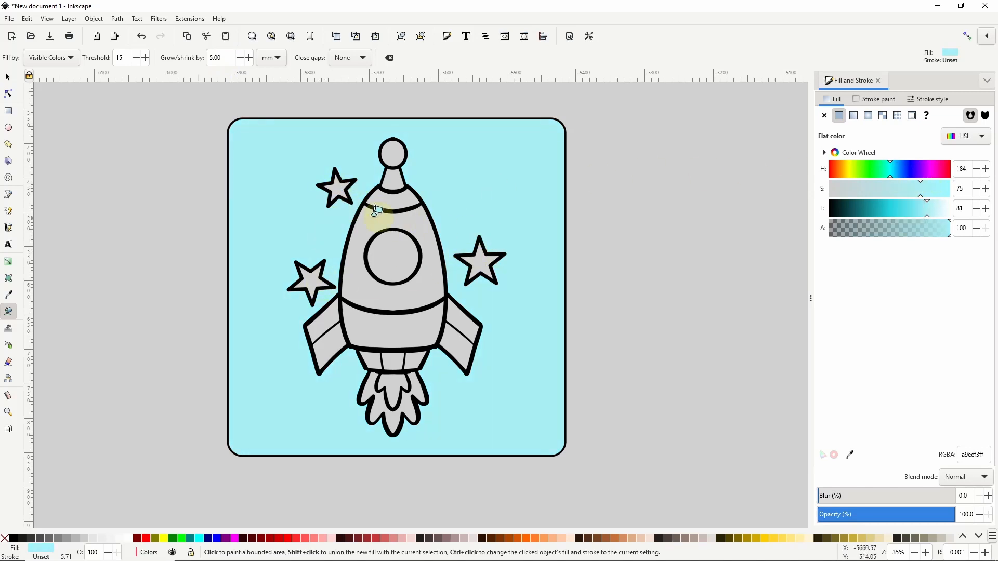
{"action": "left_click", "coordinate": [311, 275]}
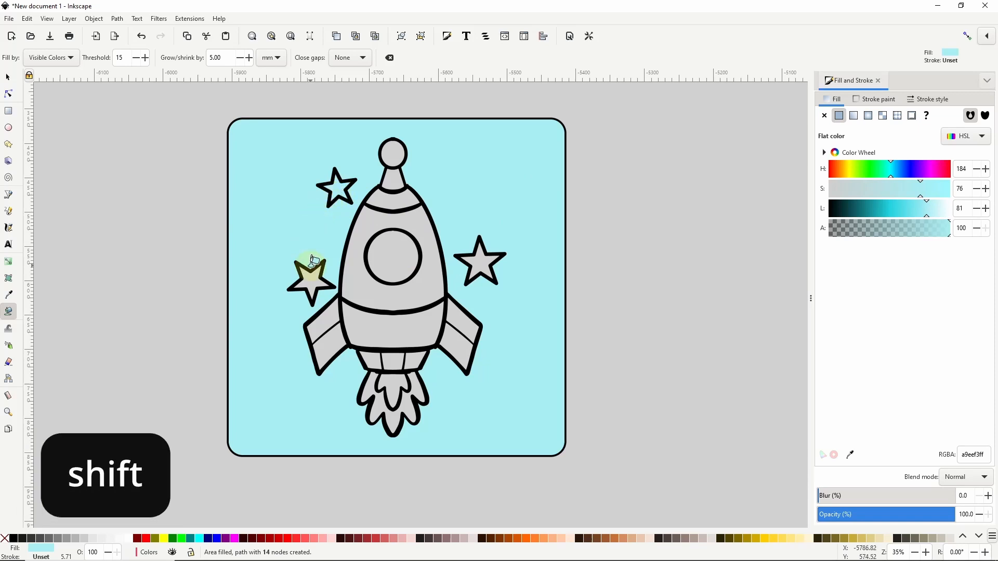
{"action": "left_click", "coordinate": [482, 262]}
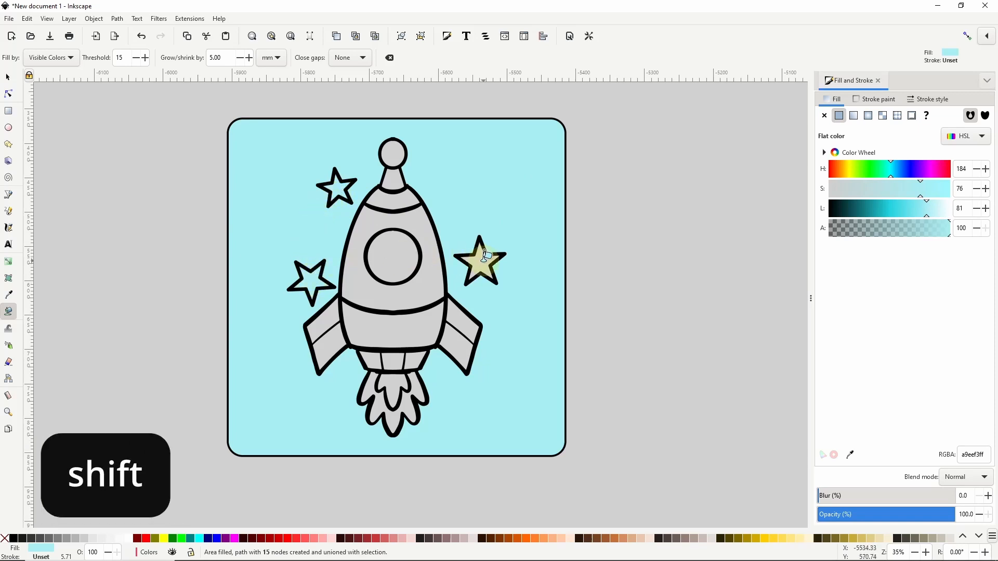